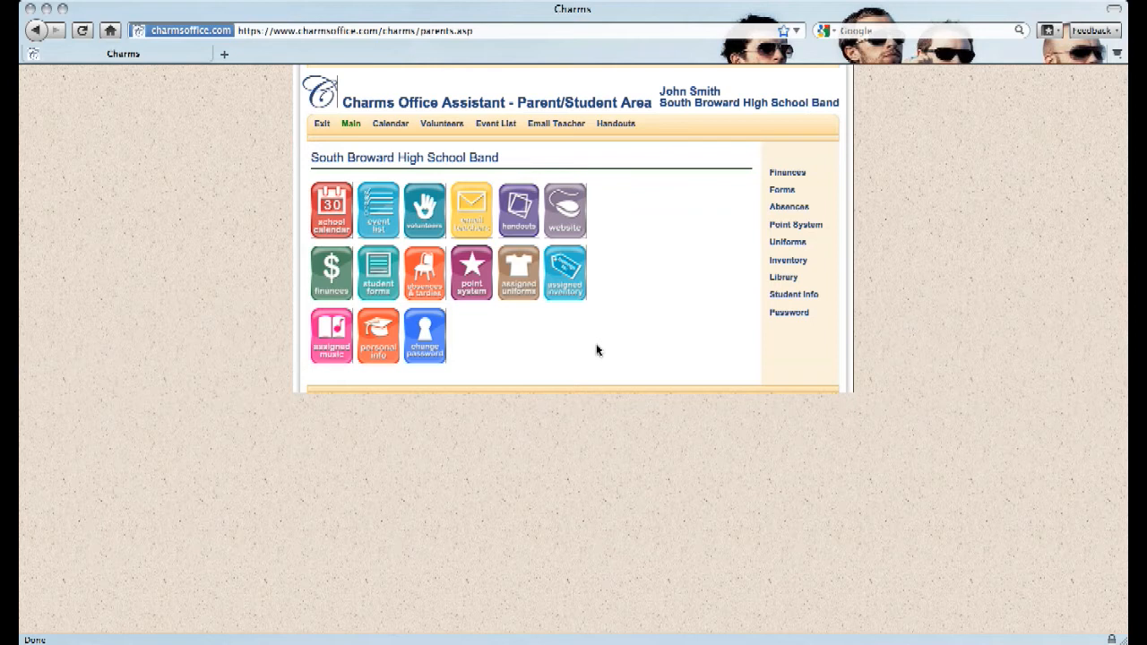
pyautogui.moveTo(561, 334)
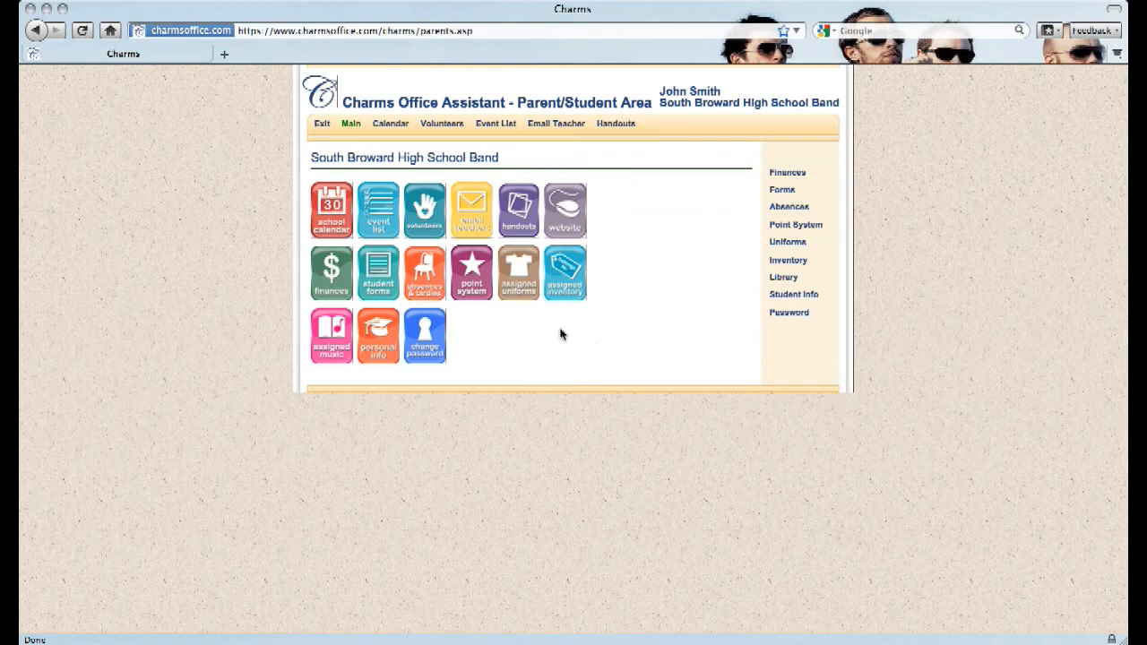
pyautogui.moveTo(250, 273)
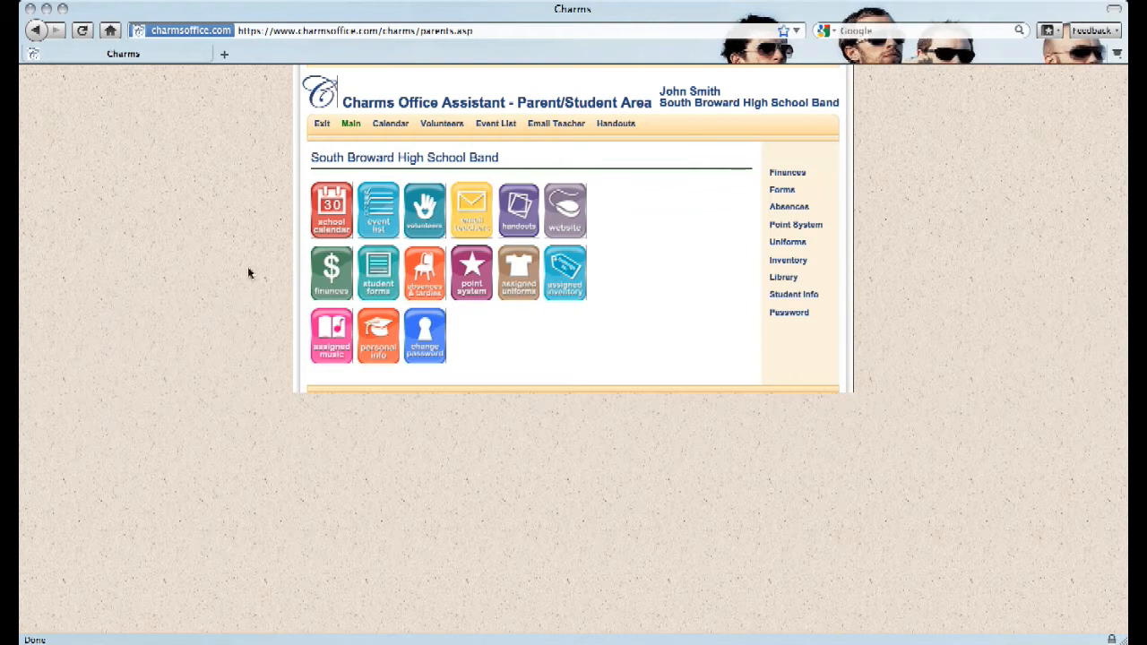
pyautogui.moveTo(330, 242)
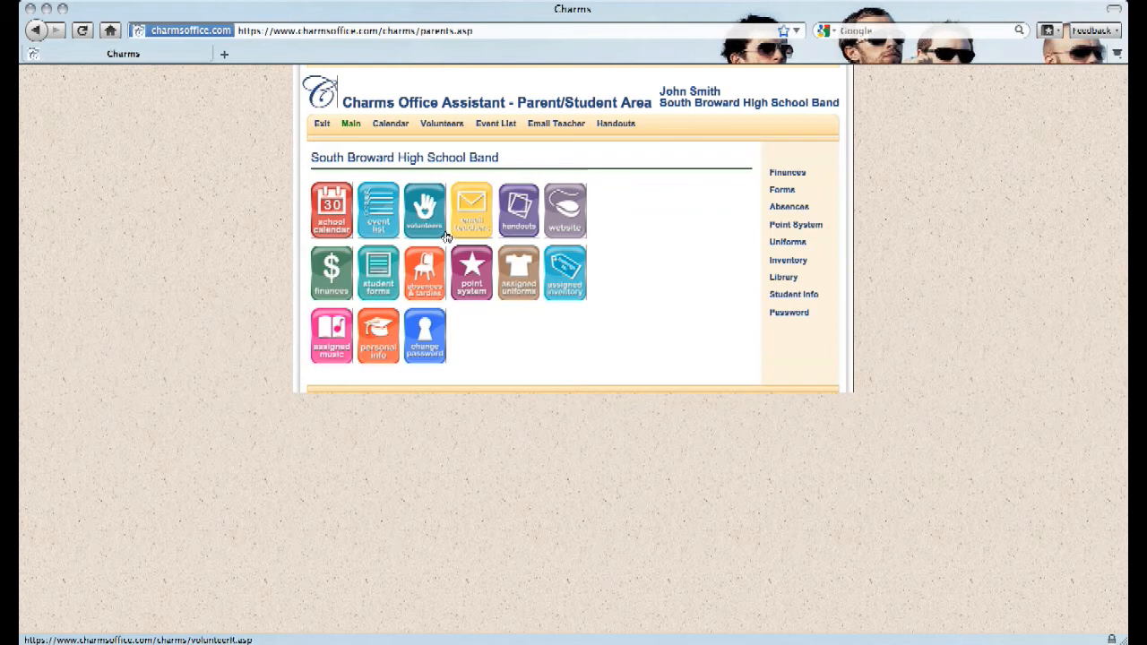
pyautogui.moveTo(470, 210)
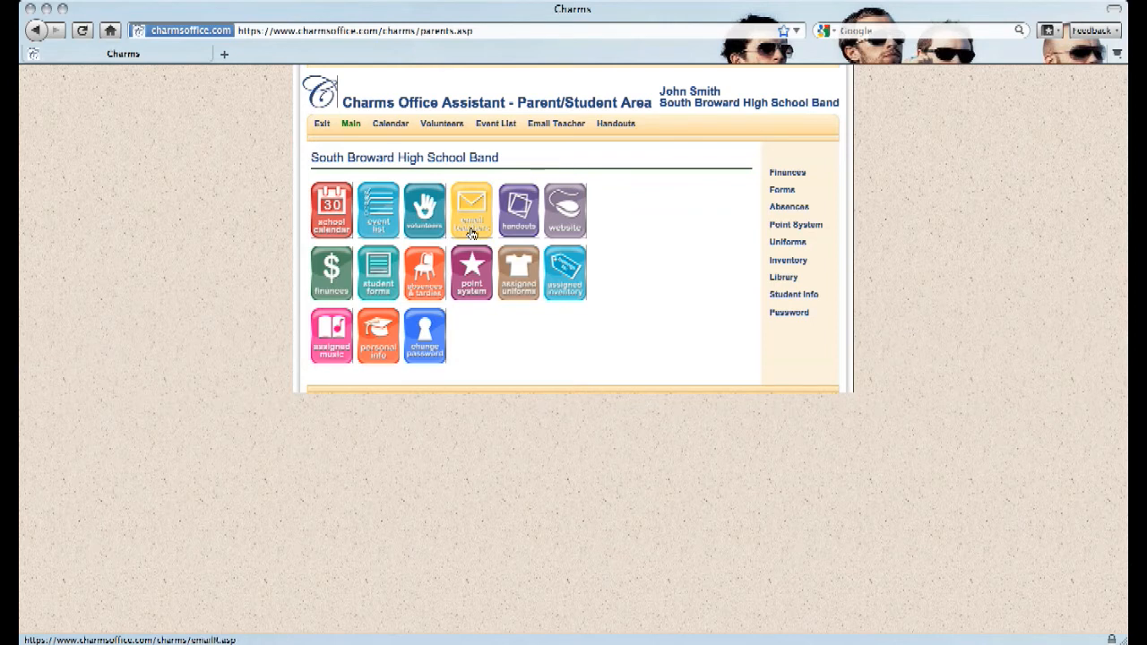
# - Open the E-Mail Directors page listing the band director to contact
pyautogui.click(471, 210)
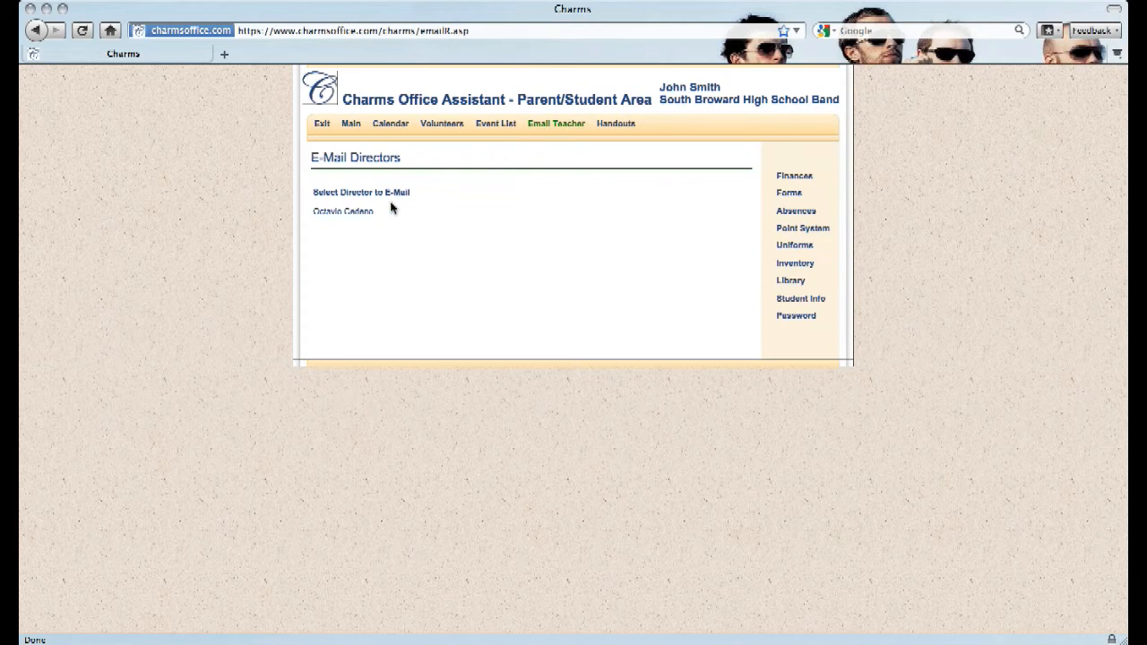
pyautogui.moveTo(345, 214)
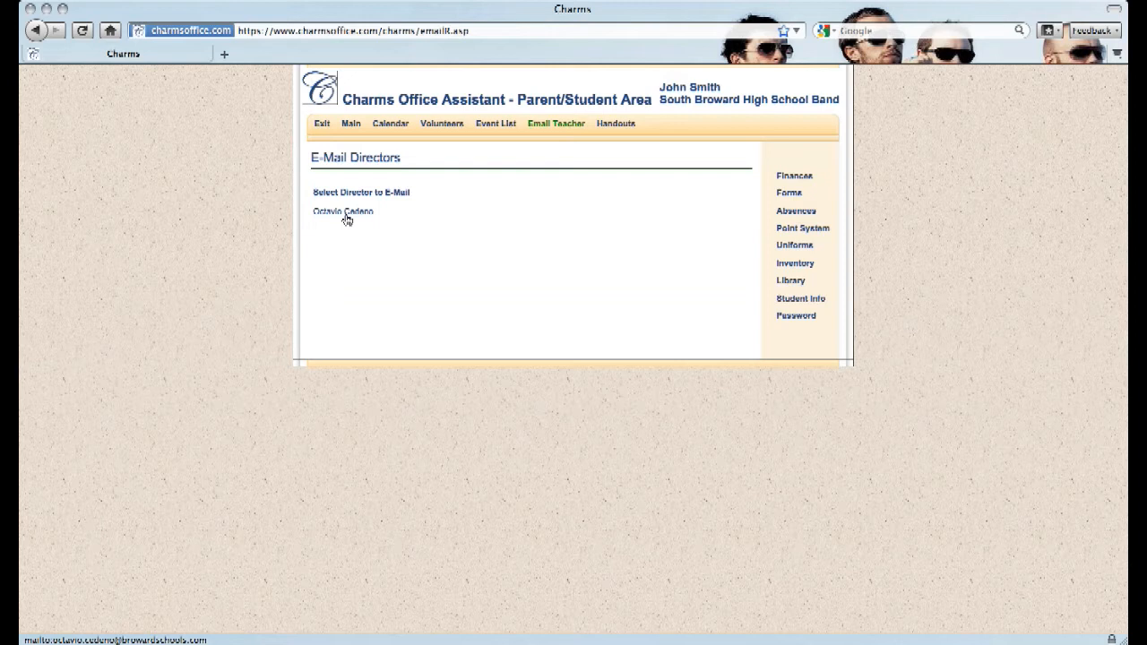
pyautogui.moveTo(438, 260)
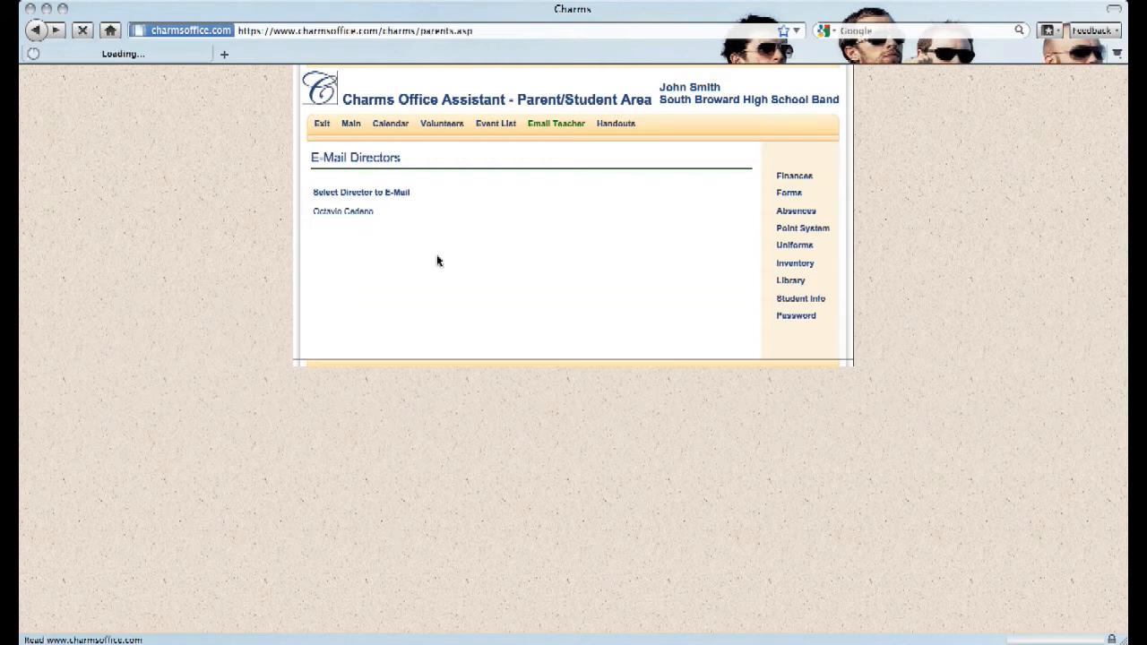
# - Browse the General Handouts folder of four PDFs, then return to the main grid
pyautogui.click(351, 123)
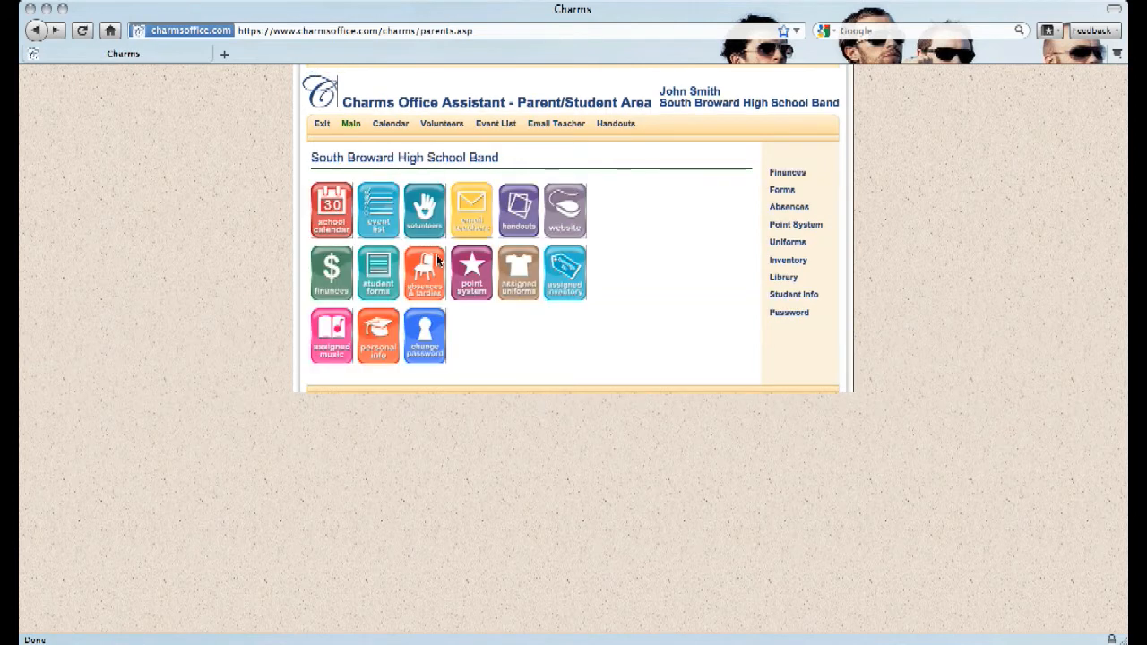
pyautogui.moveTo(518, 215)
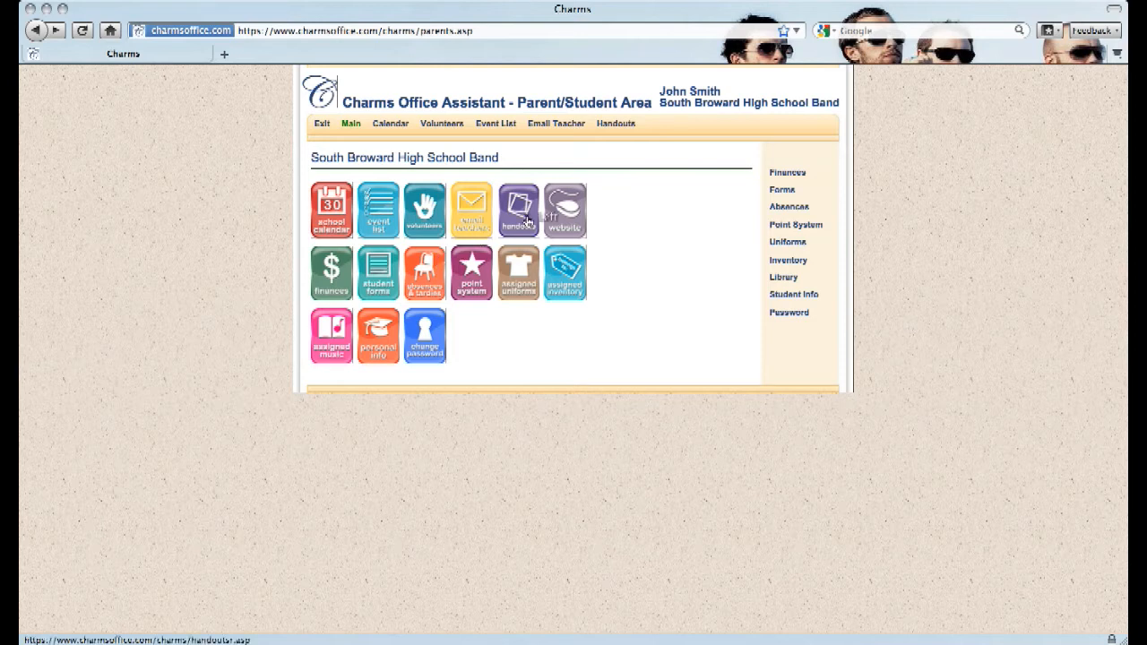
pyautogui.click(518, 211)
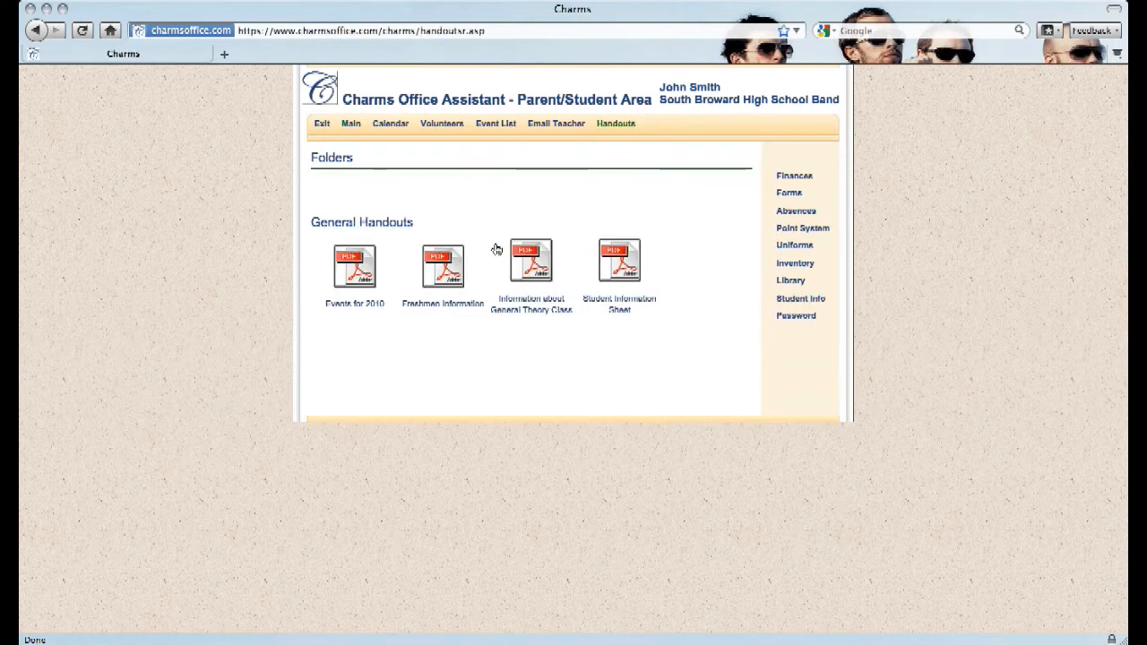
pyautogui.moveTo(629, 336)
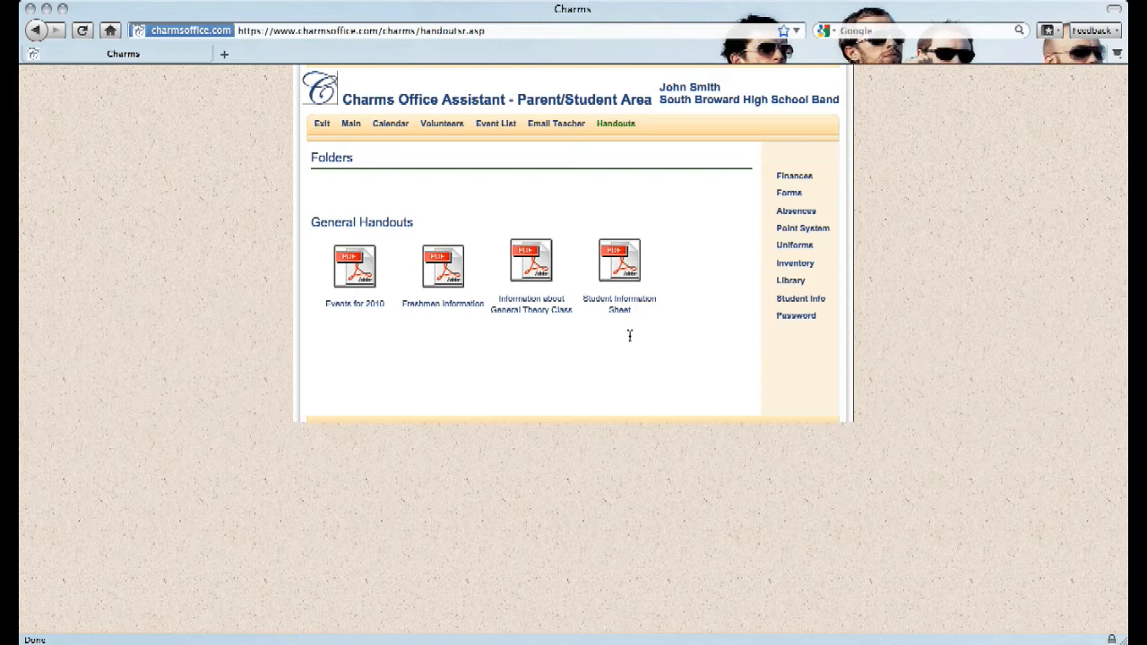
pyautogui.click(351, 123)
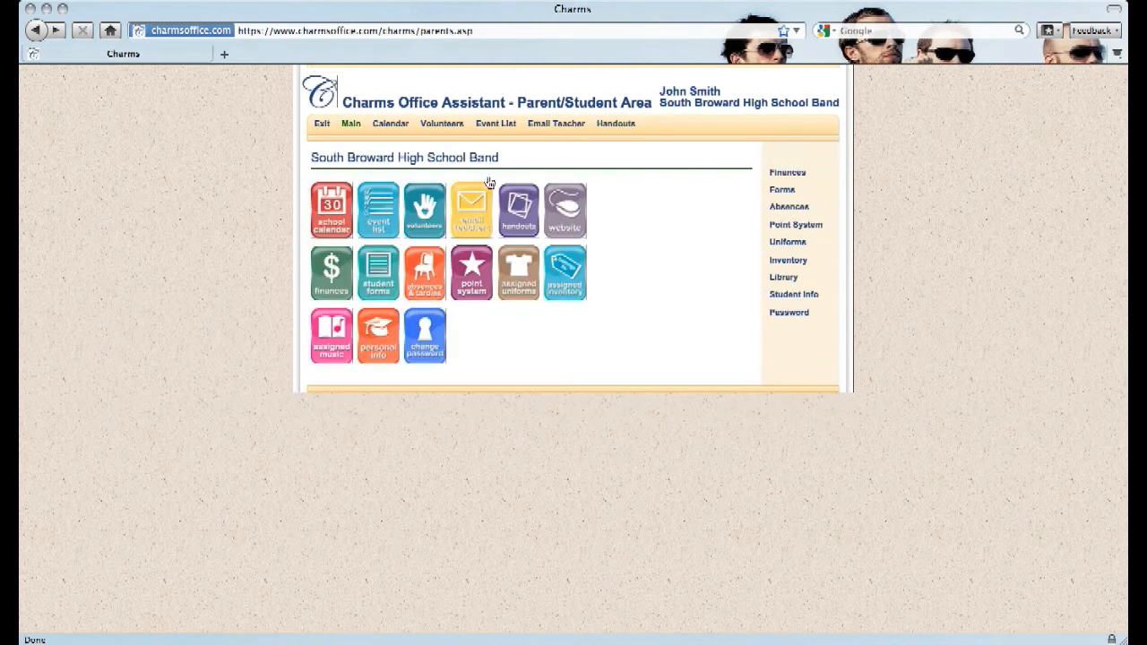
pyautogui.moveTo(581, 231)
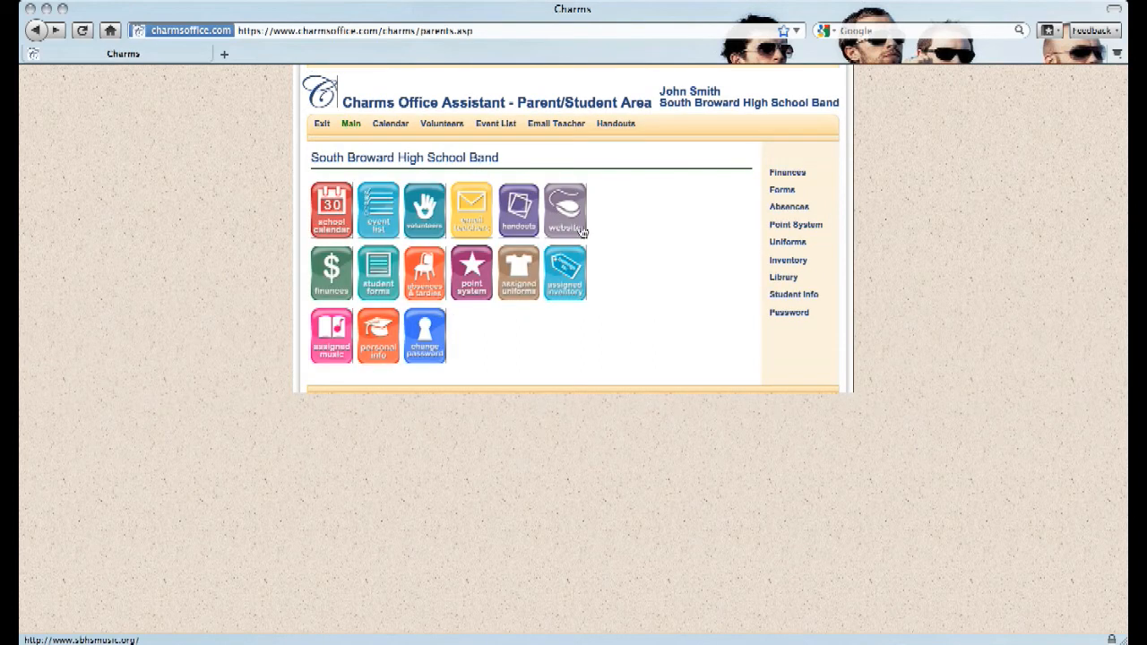
pyautogui.moveTo(565, 209)
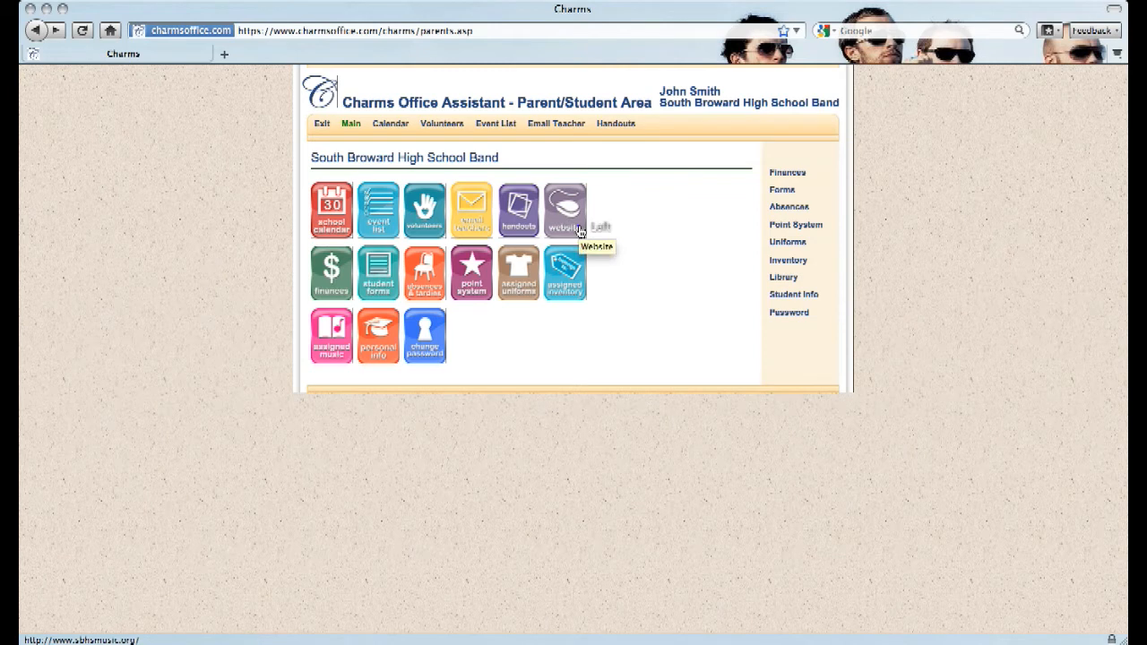
pyautogui.click(564, 206)
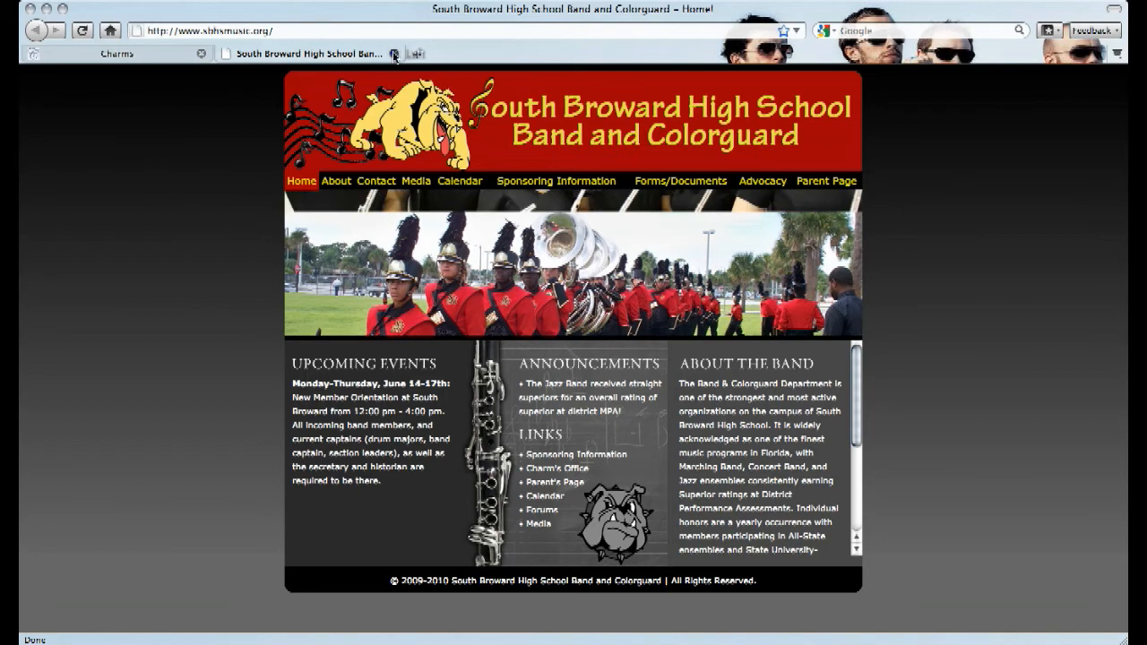
pyautogui.click(117, 53)
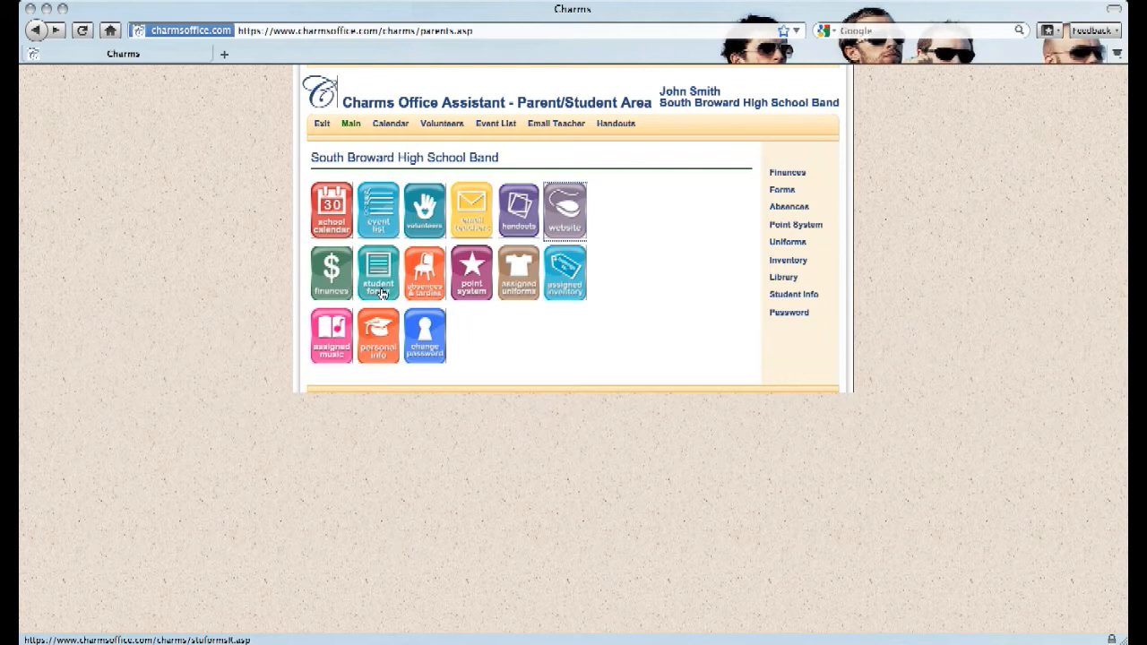
# - Open the Student Forms Summary and view the unsubmitted Student Information Sheet
pyautogui.click(378, 272)
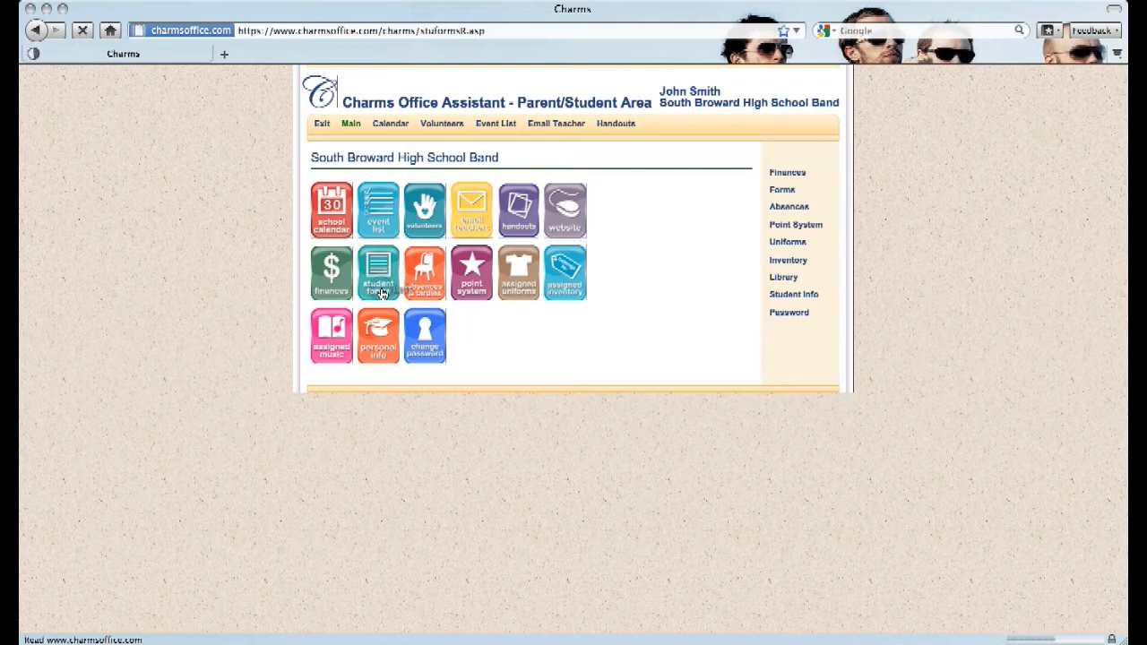
pyautogui.click(377, 271)
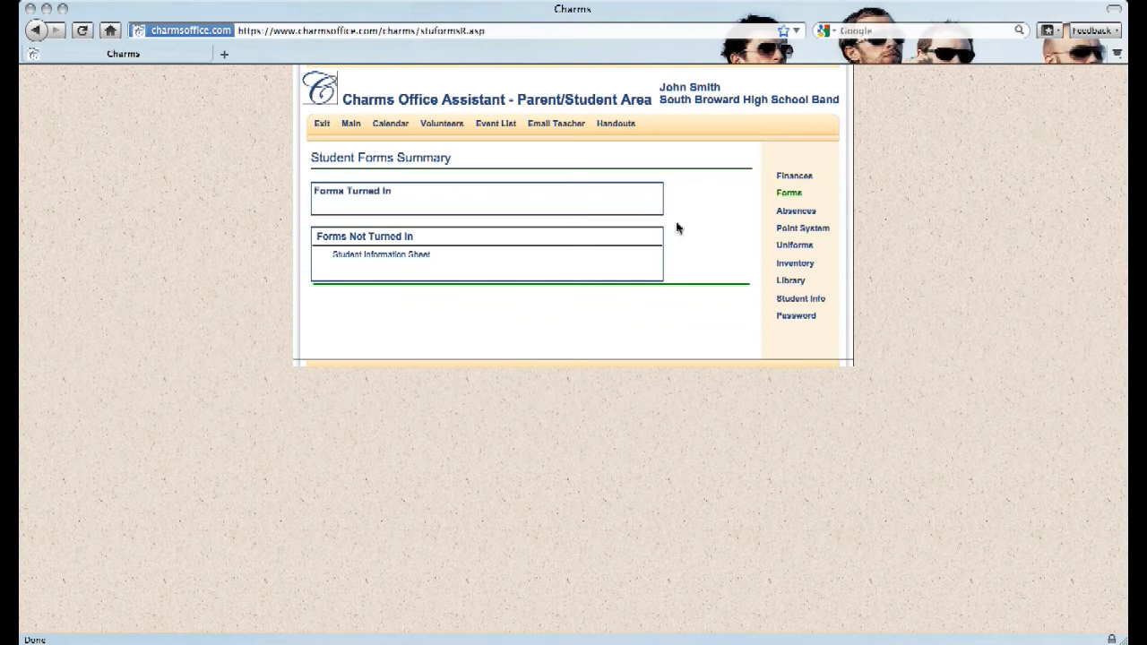
pyautogui.moveTo(377, 280)
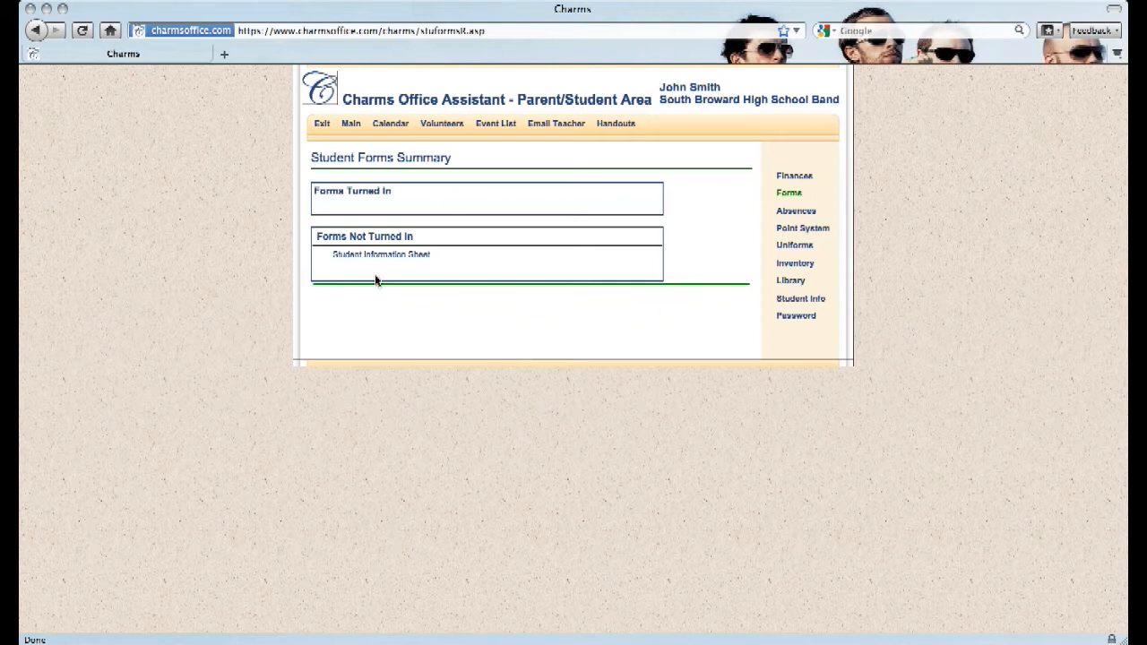
pyautogui.moveTo(402, 260)
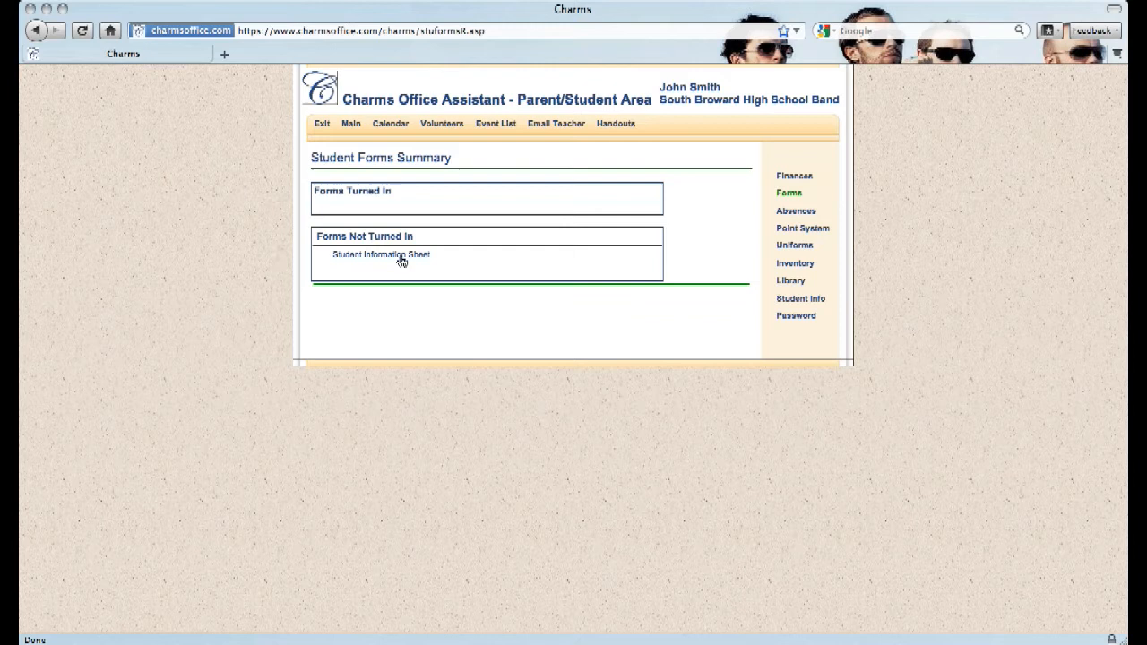
pyautogui.moveTo(402, 263)
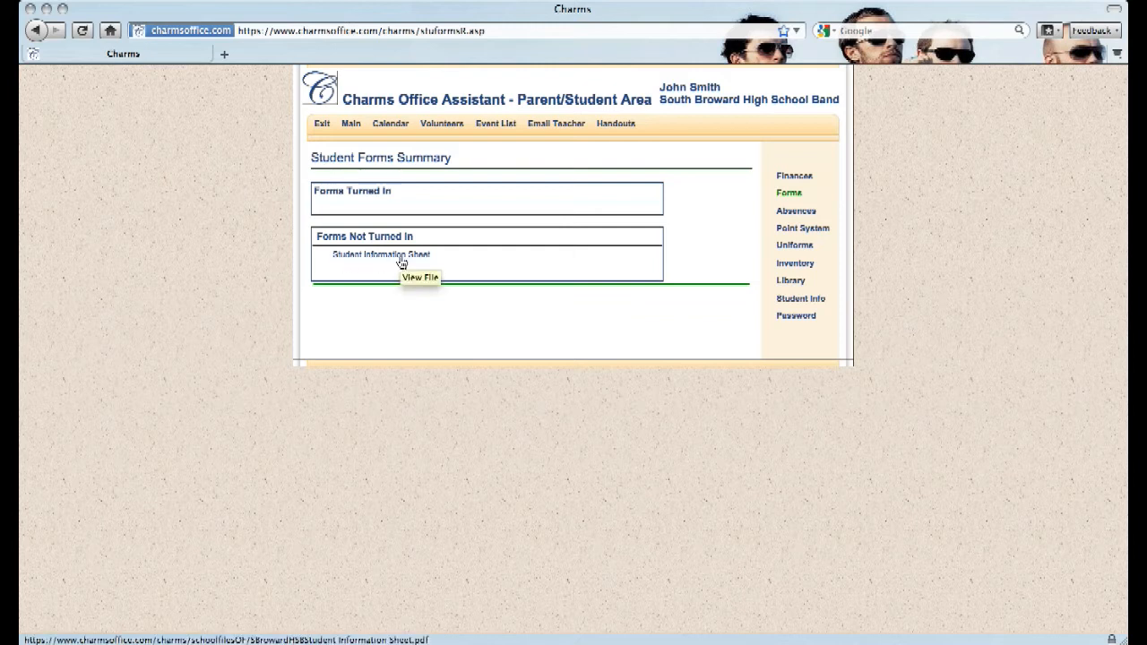
pyautogui.moveTo(405, 266)
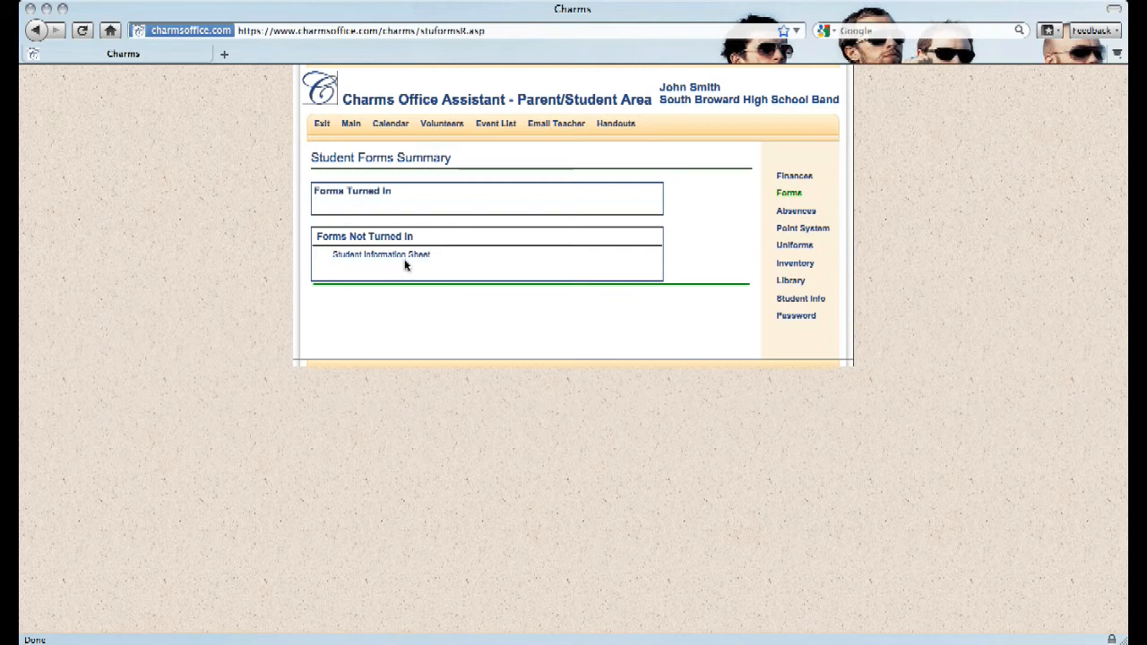
pyautogui.moveTo(423, 265)
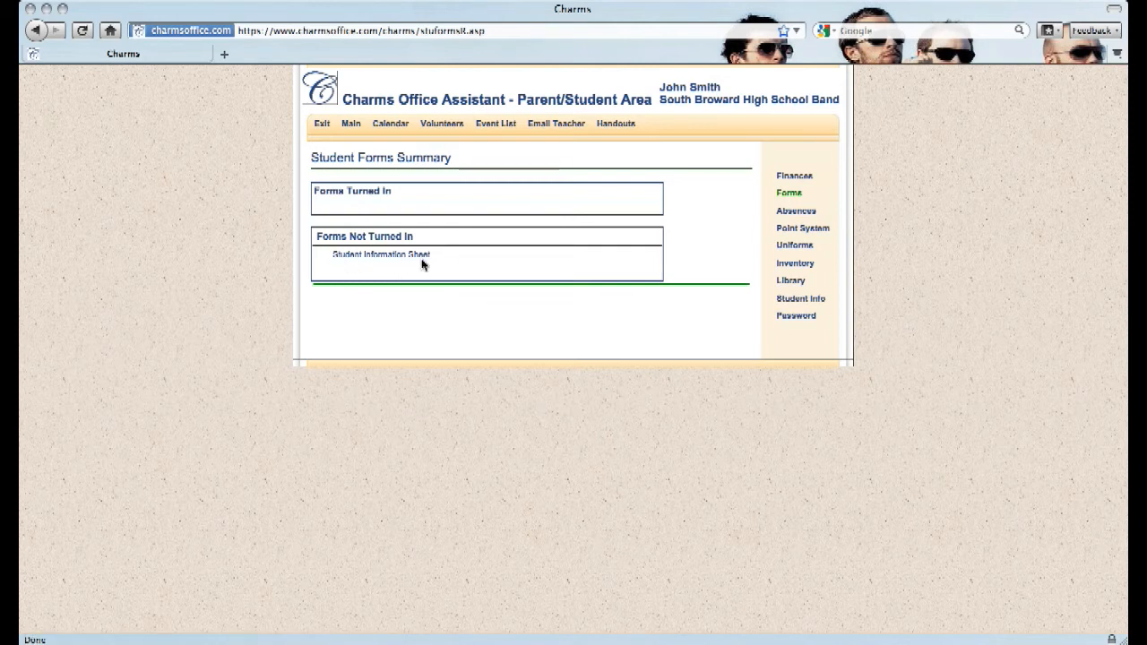
pyautogui.moveTo(412, 265)
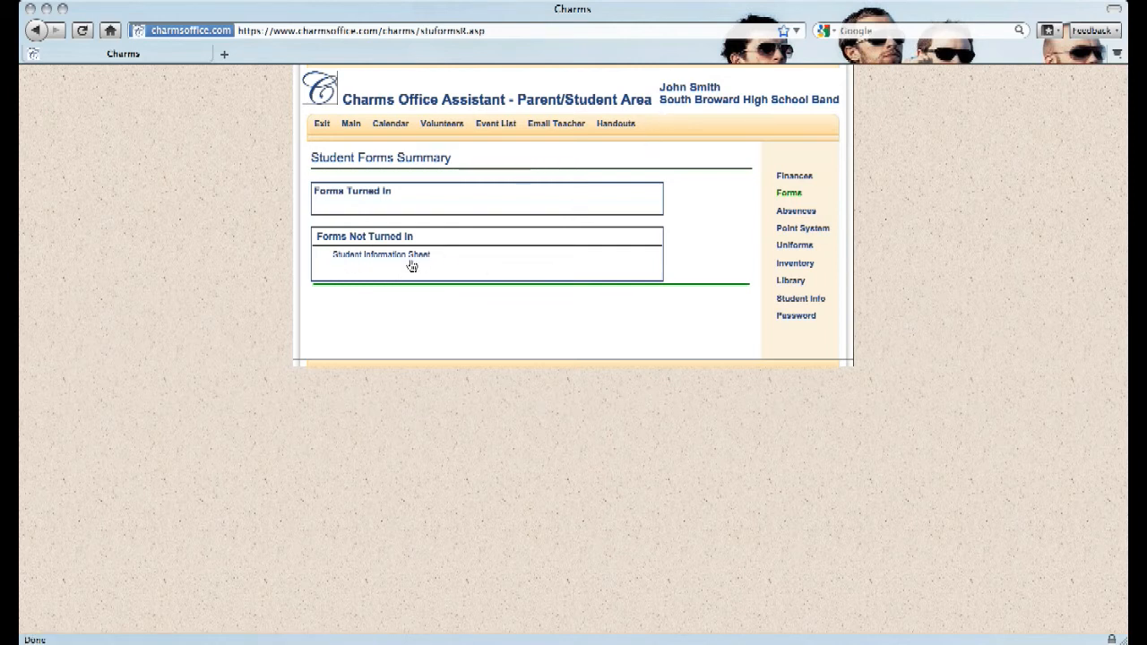
pyautogui.moveTo(411, 266)
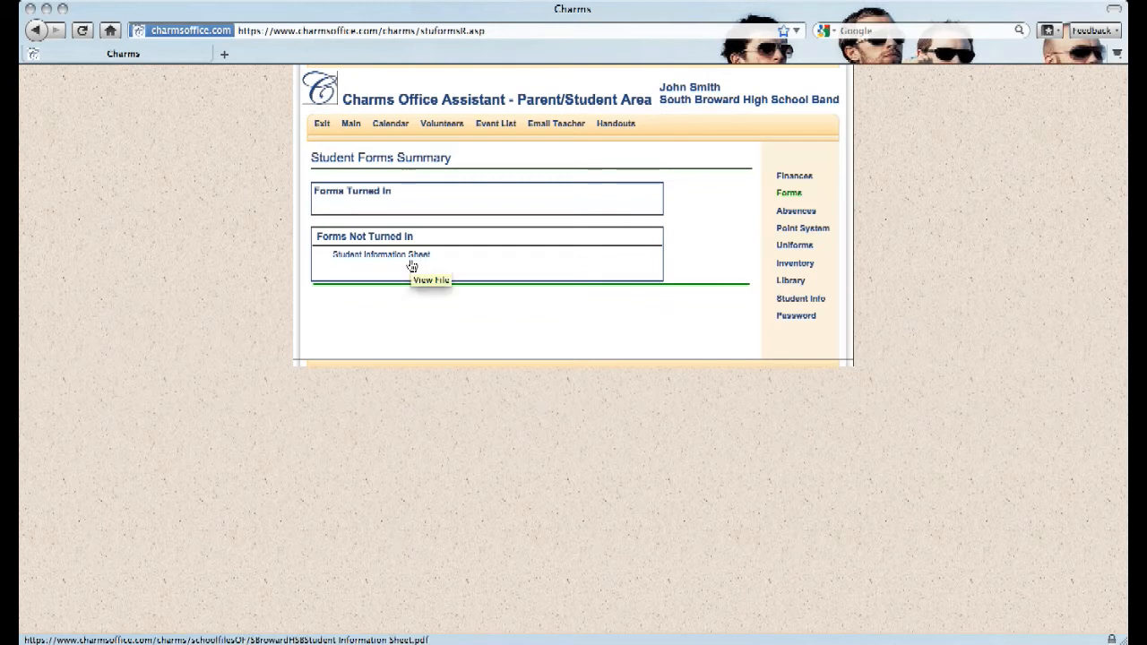
pyautogui.click(381, 254)
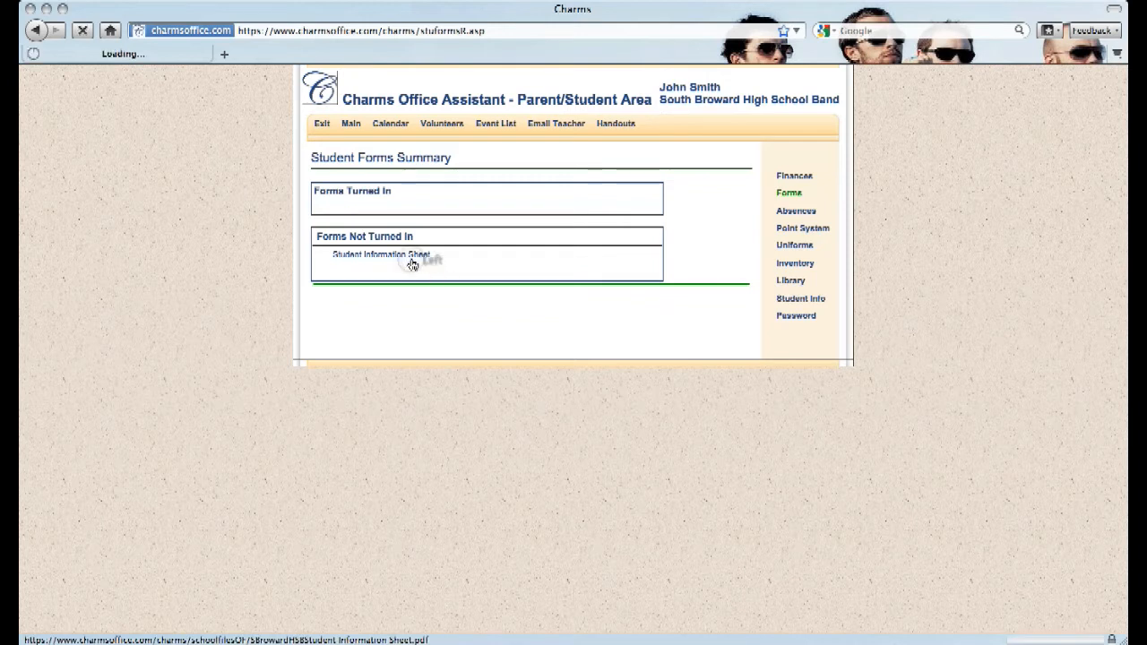
pyautogui.click(380, 254)
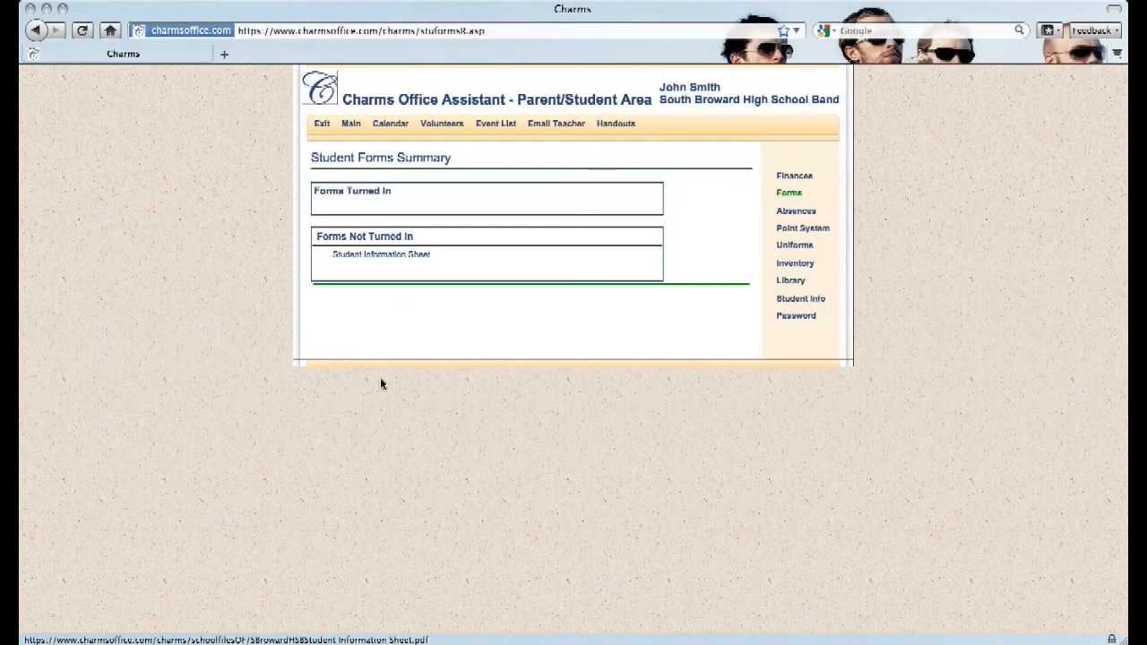
pyautogui.moveTo(421, 492)
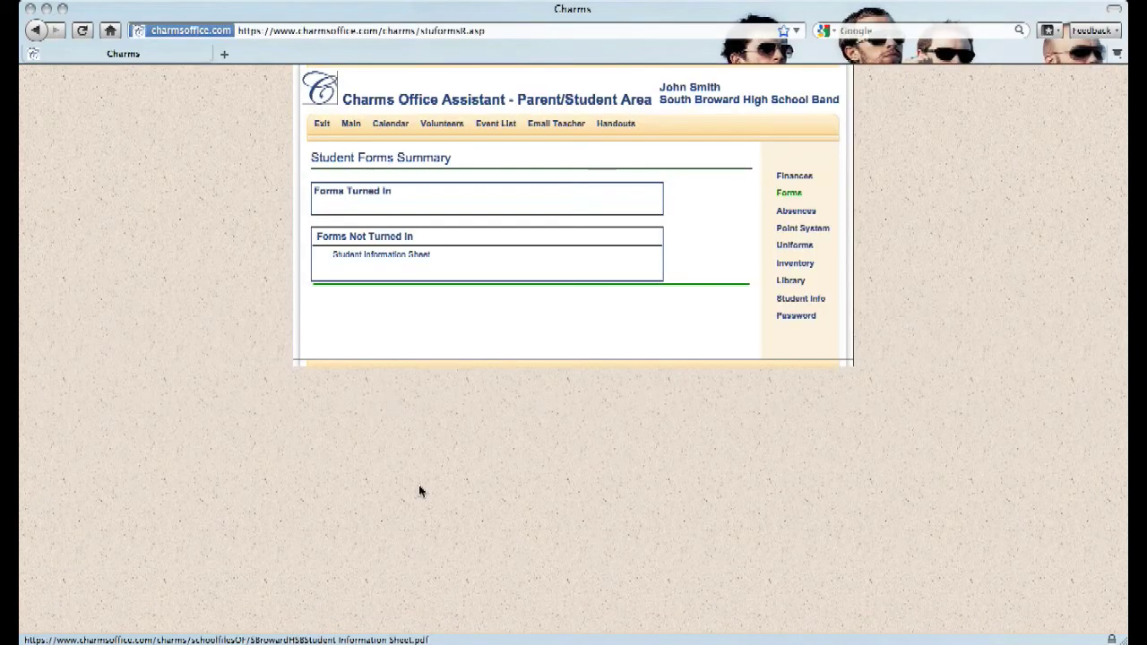
pyautogui.moveTo(427, 499)
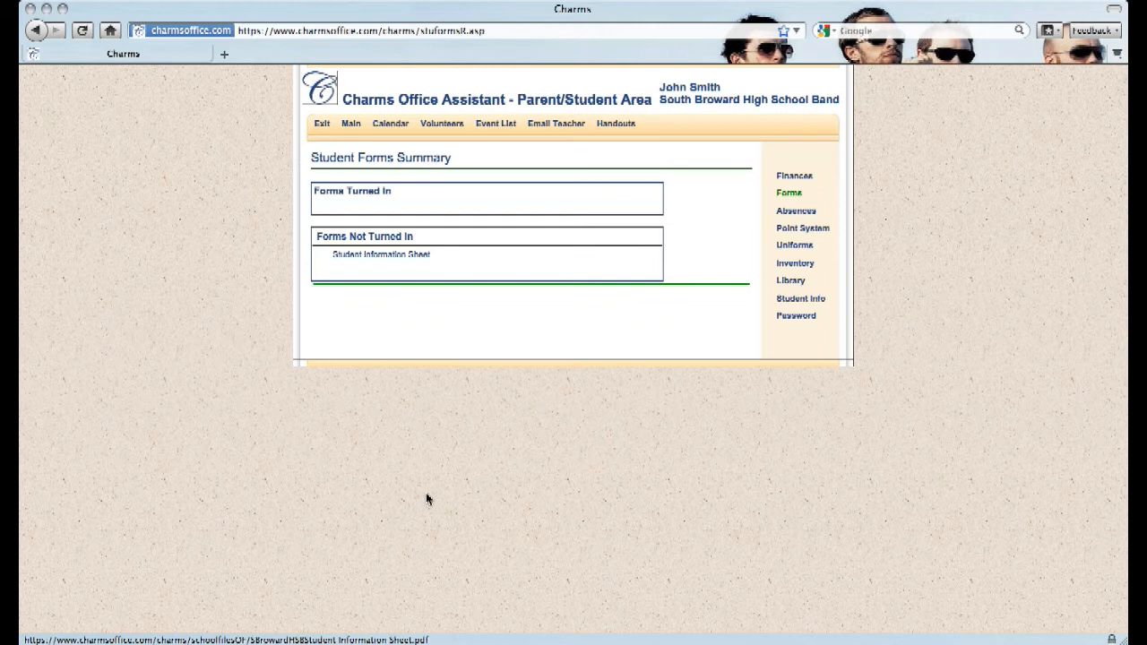
pyautogui.moveTo(348, 248)
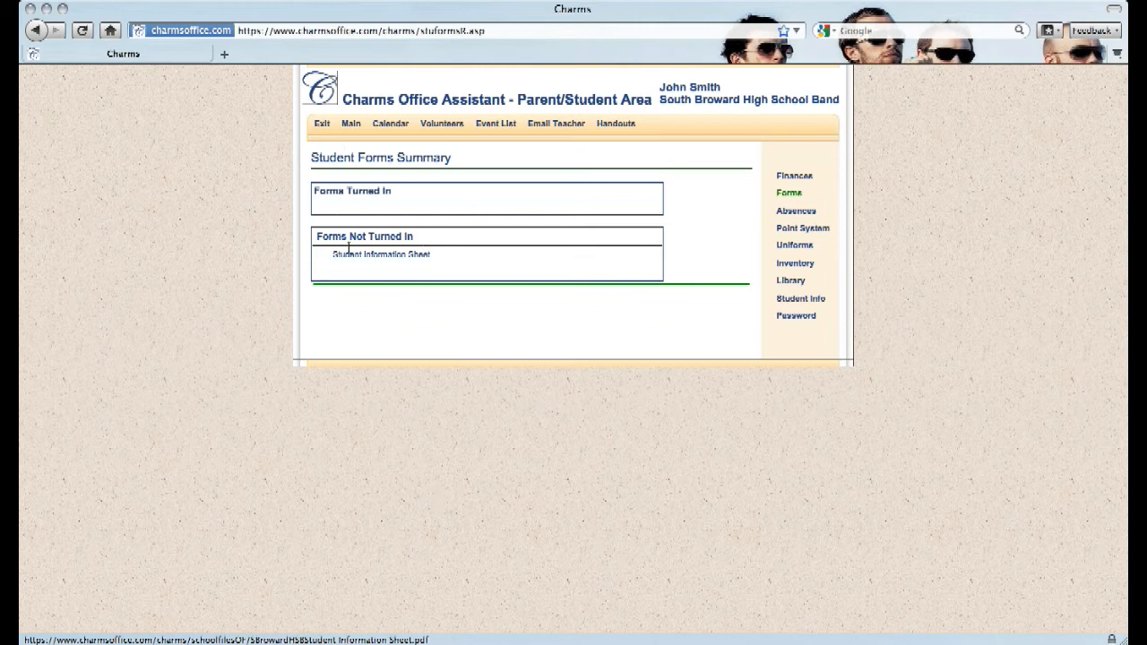
pyautogui.moveTo(377, 192)
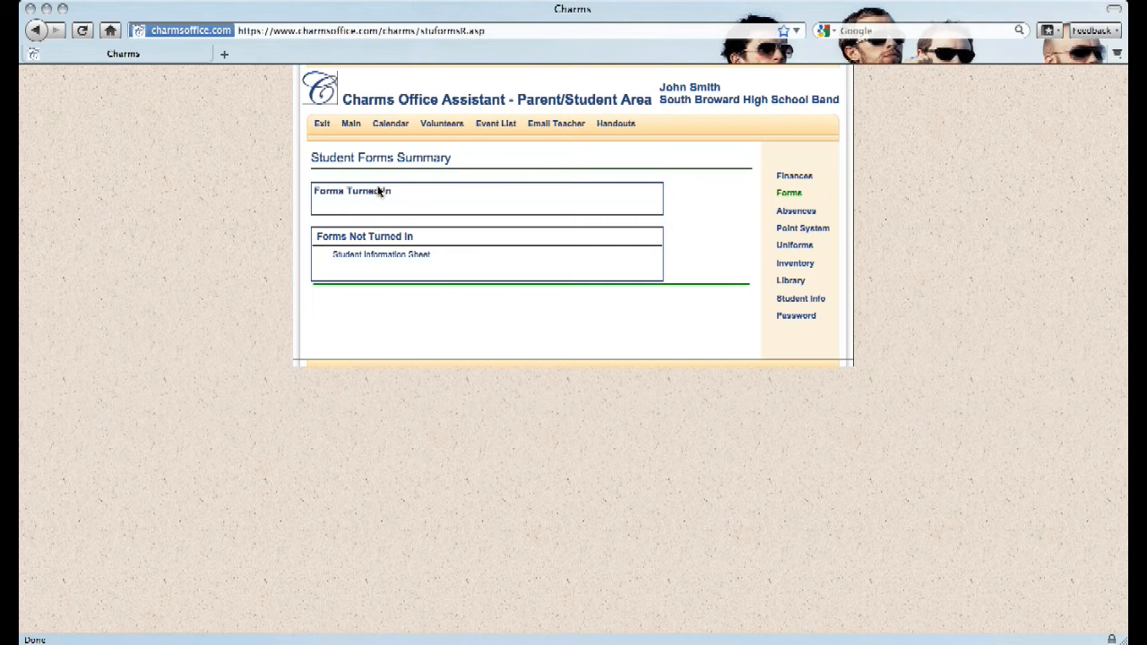
# - Return to the main parent/student page
pyautogui.click(350, 122)
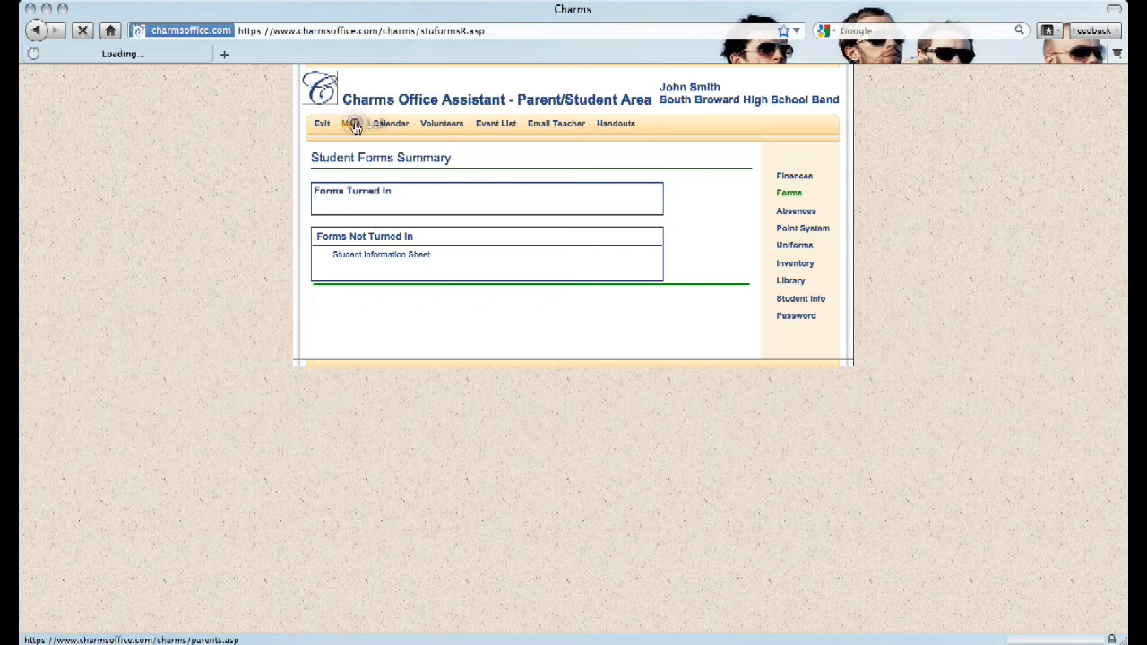
pyautogui.click(350, 123)
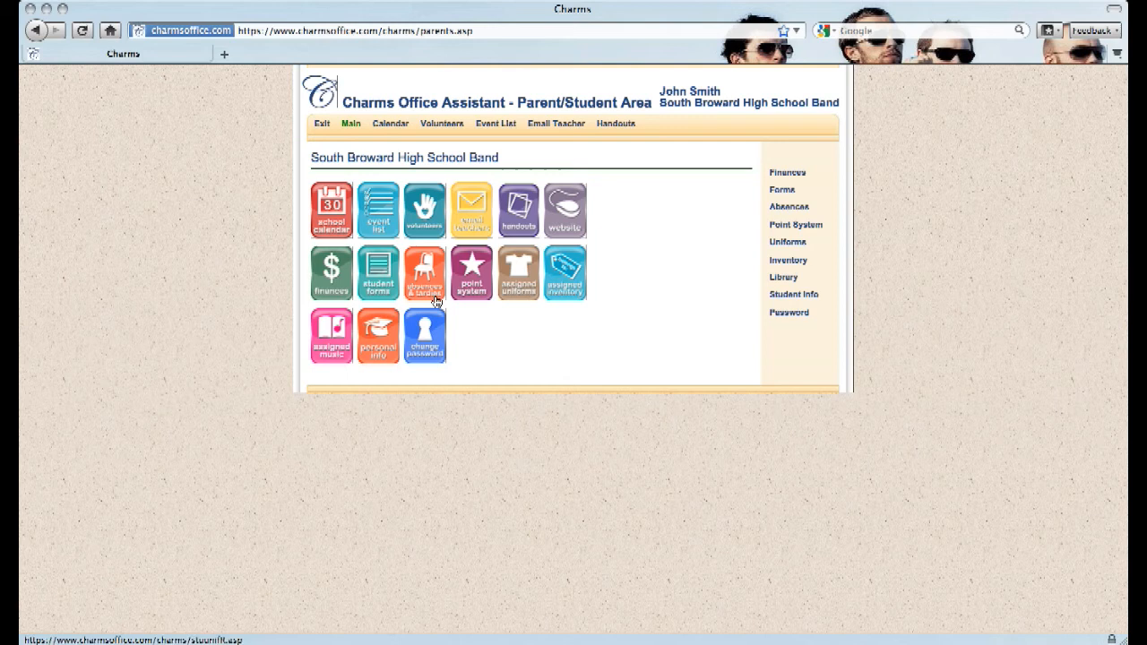
# - Open Recorded Absences and Tardies, showing none recorded for the student
pyautogui.click(424, 271)
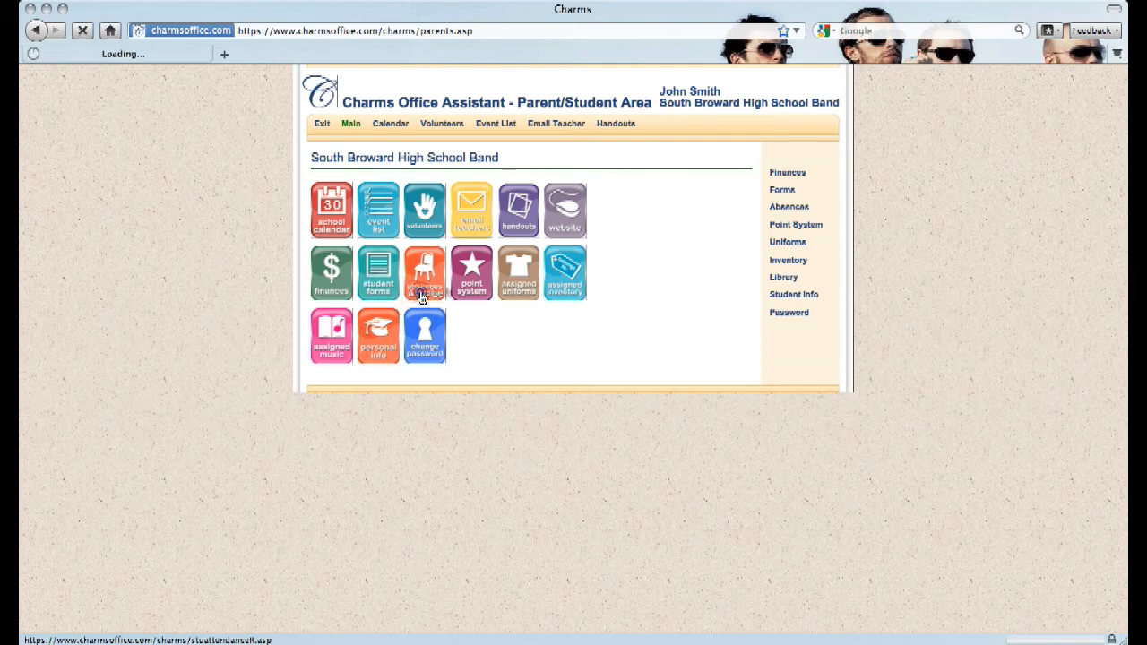
pyautogui.click(424, 271)
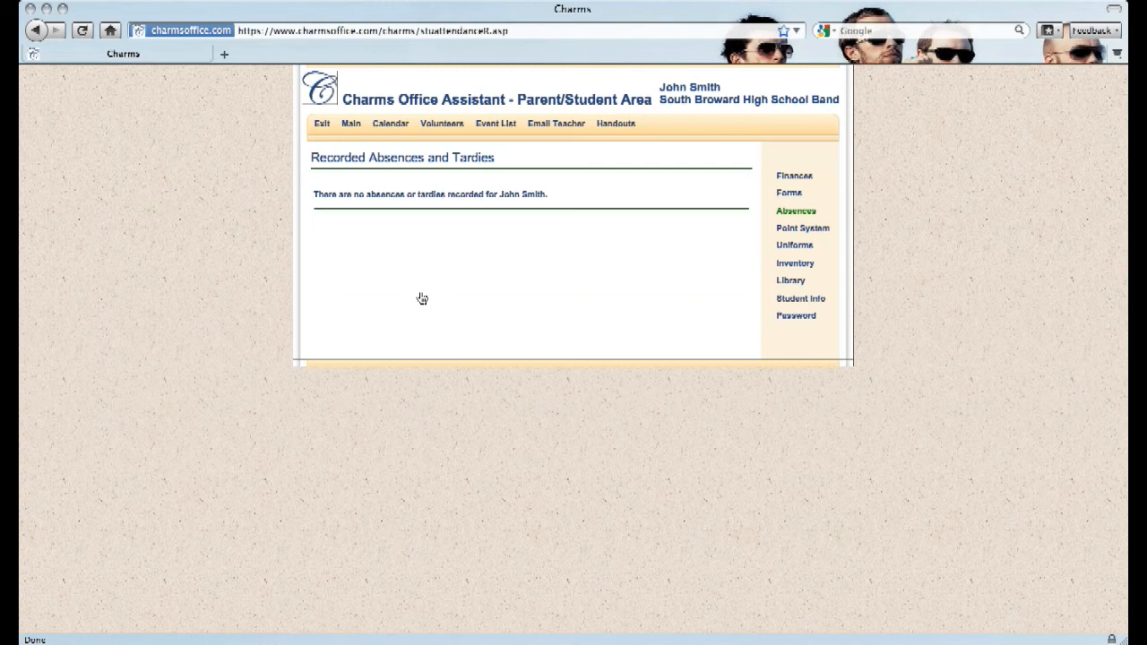
pyautogui.moveTo(393, 315)
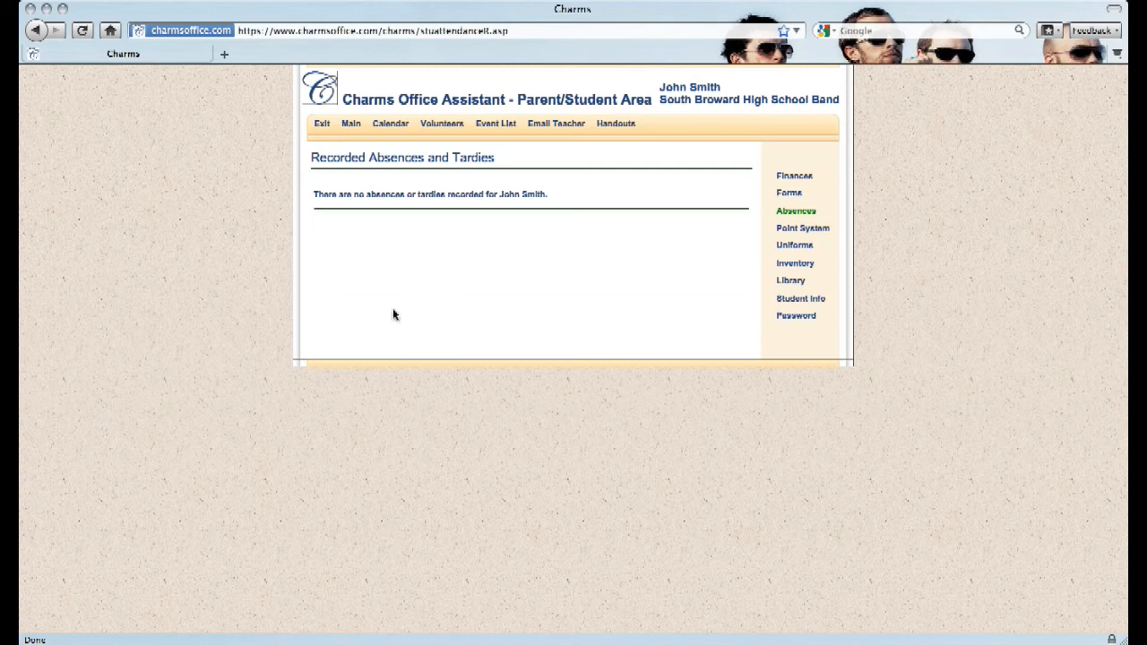
pyautogui.moveTo(512, 239)
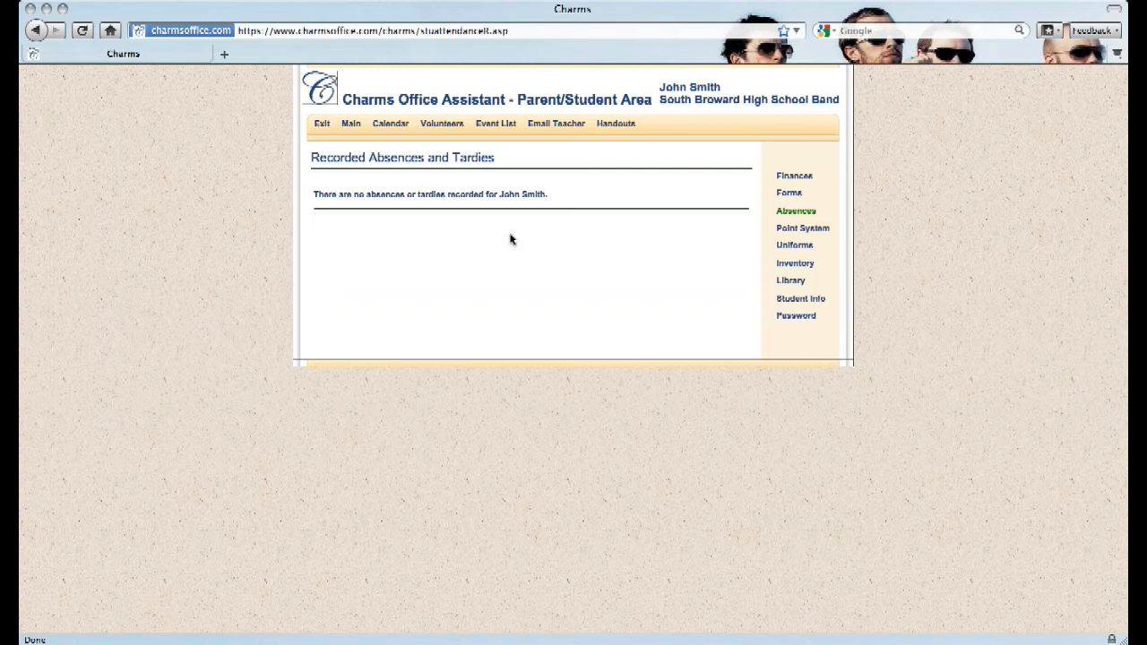
pyautogui.moveTo(368, 245)
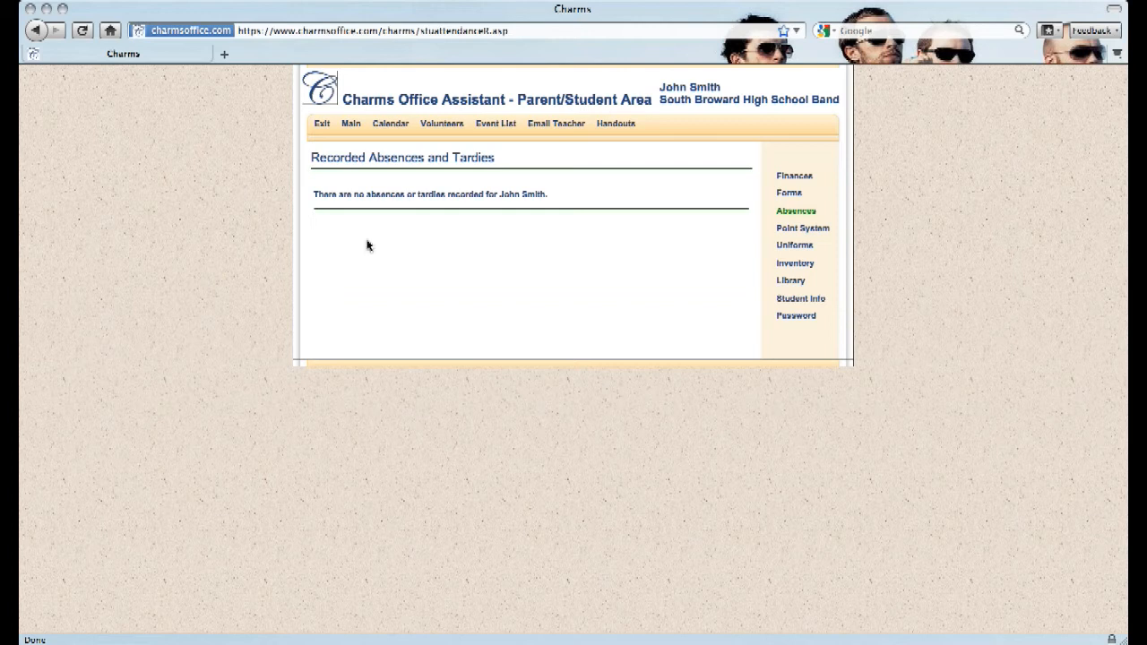
pyautogui.moveTo(538, 241)
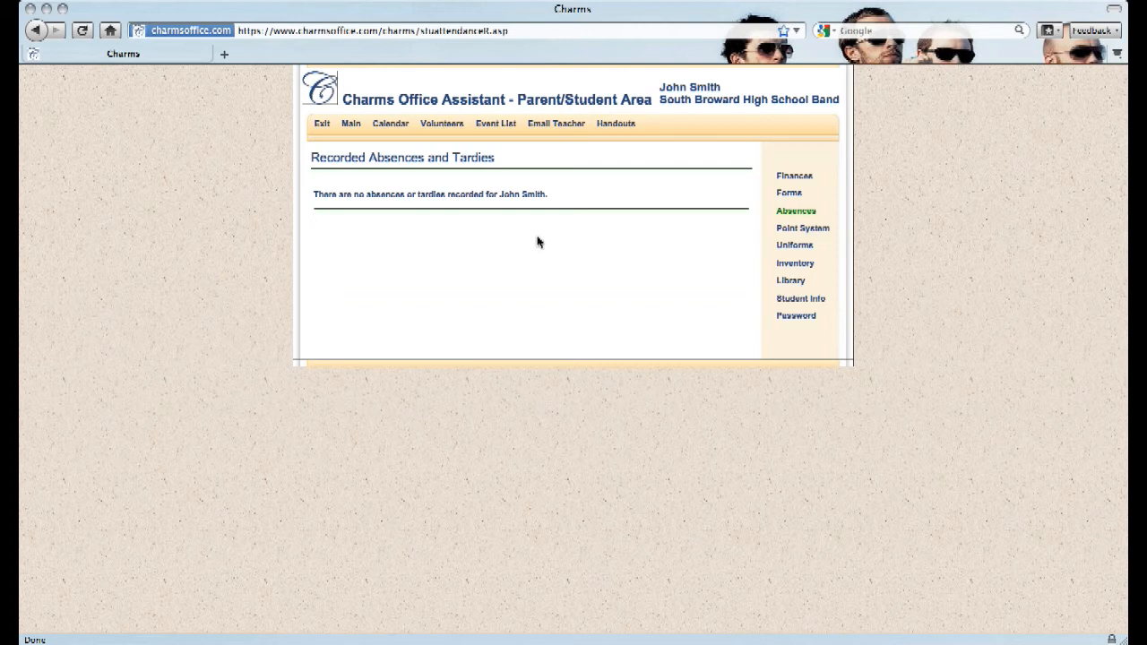
pyautogui.moveTo(679, 240)
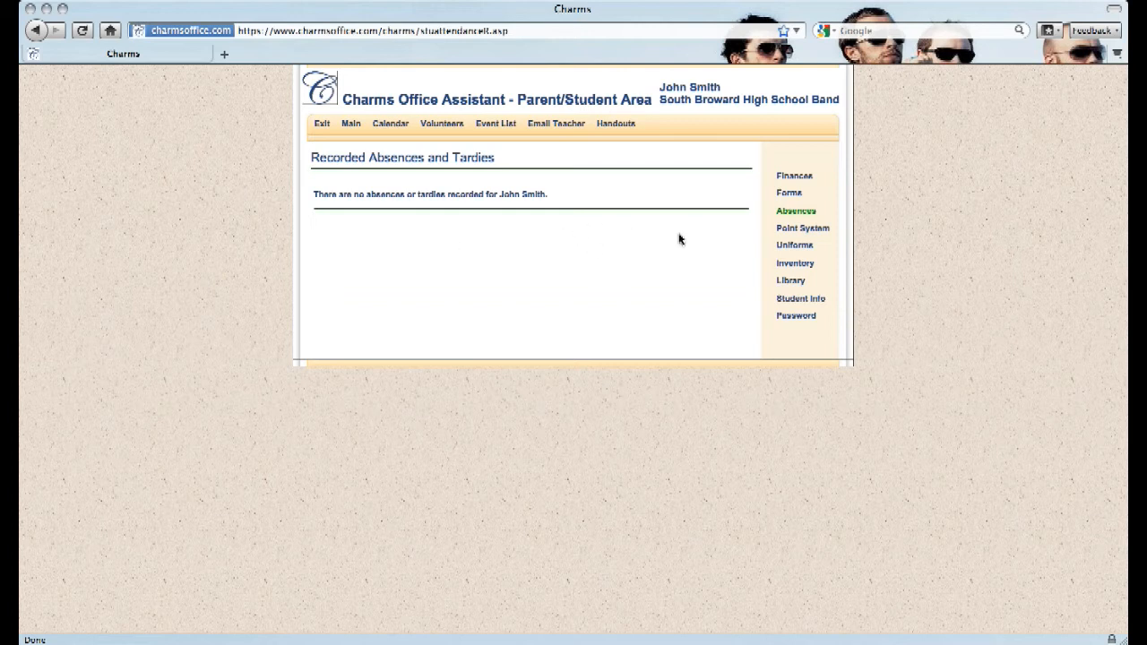
pyautogui.moveTo(740, 240)
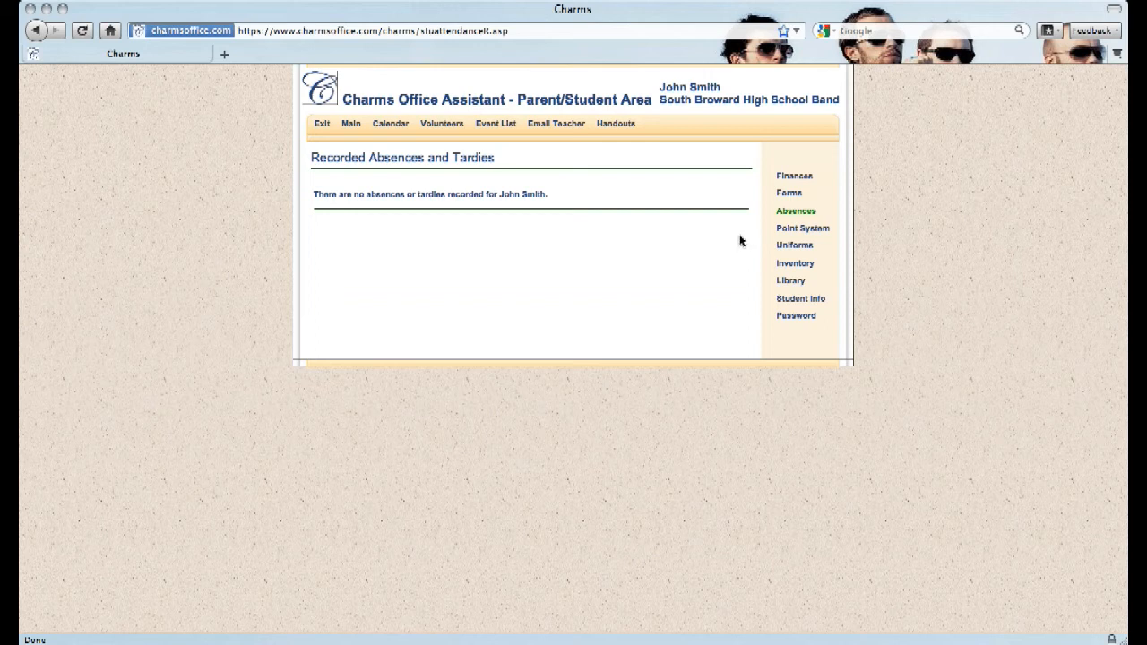
pyautogui.moveTo(658, 253)
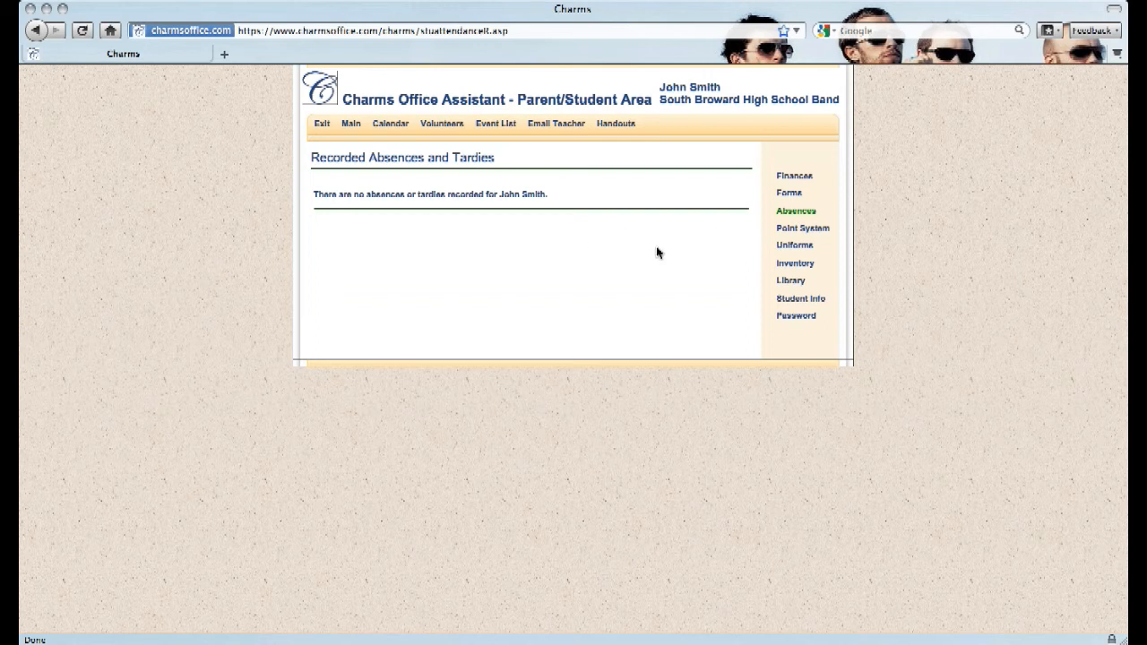
pyautogui.moveTo(634, 254)
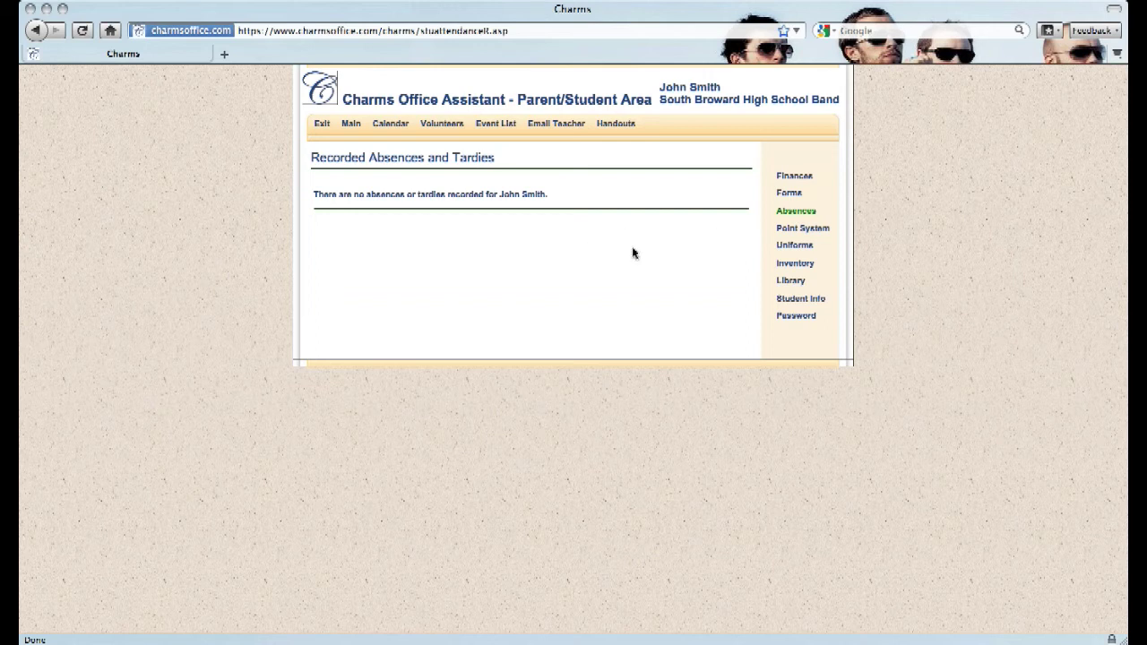
pyautogui.moveTo(423, 251)
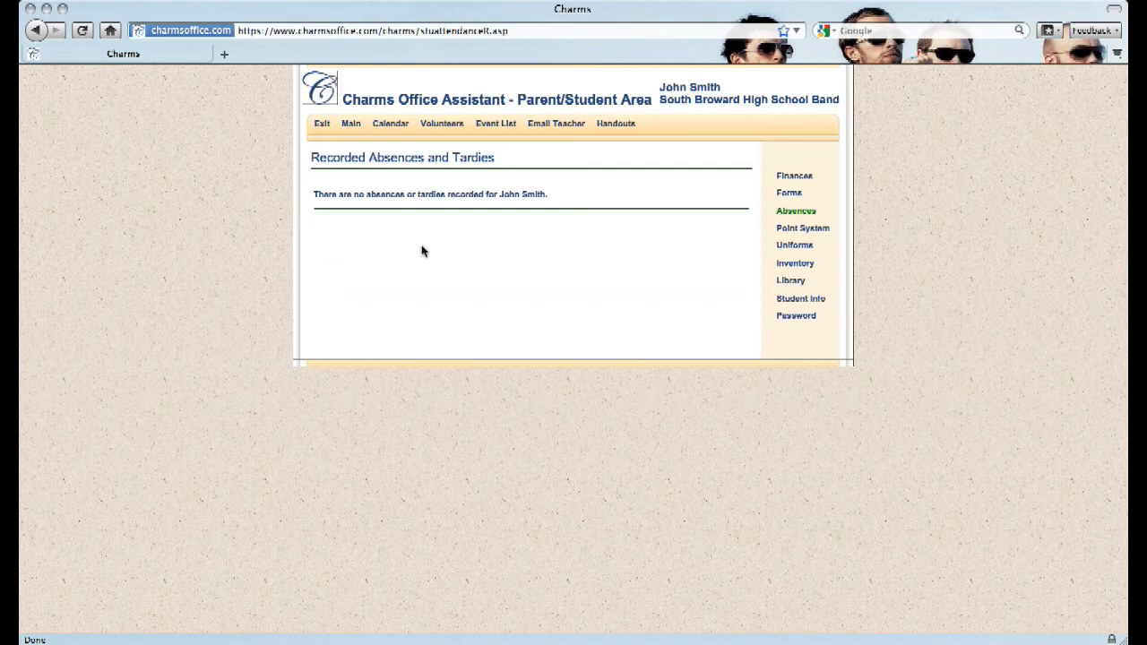
pyautogui.moveTo(592, 253)
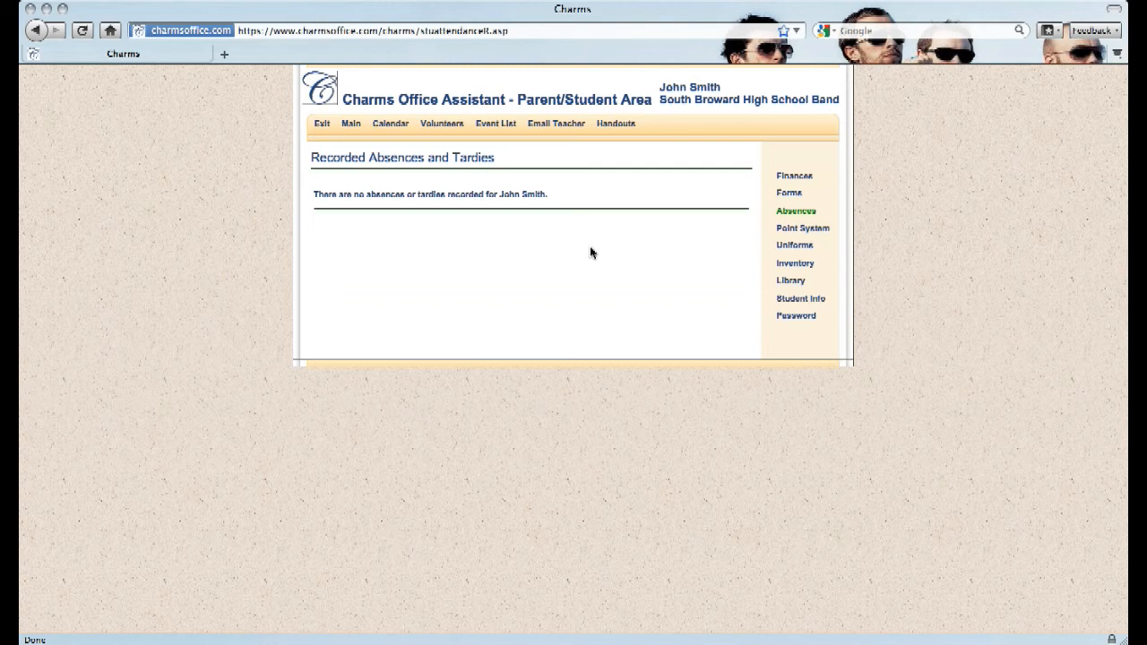
pyautogui.moveTo(651, 239)
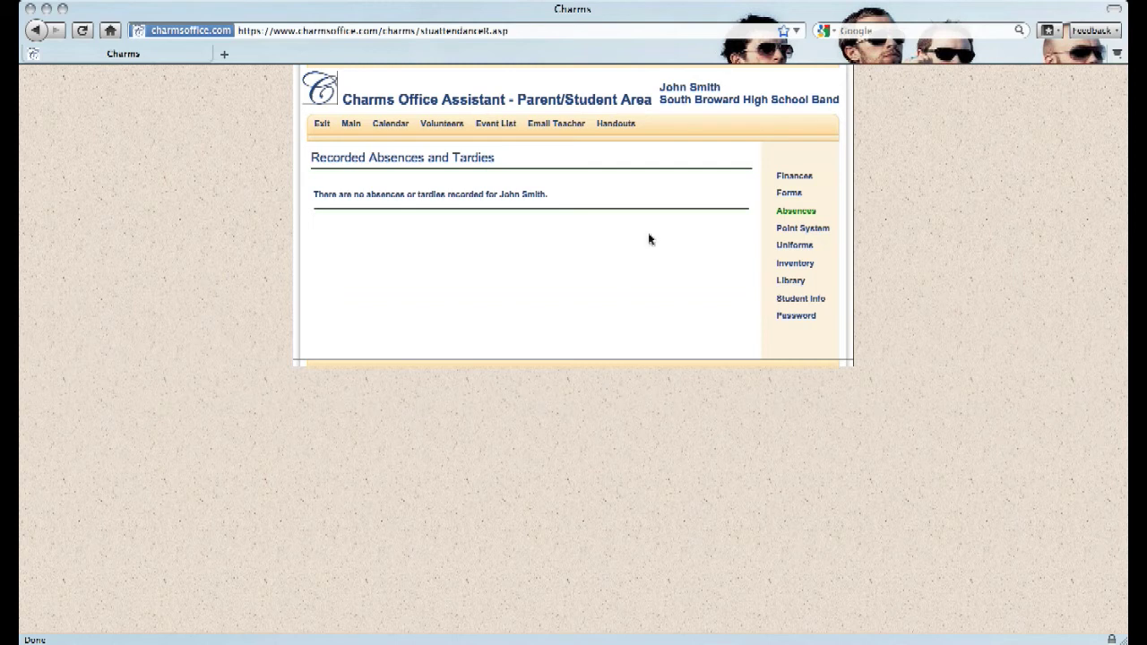
pyautogui.moveTo(717, 244)
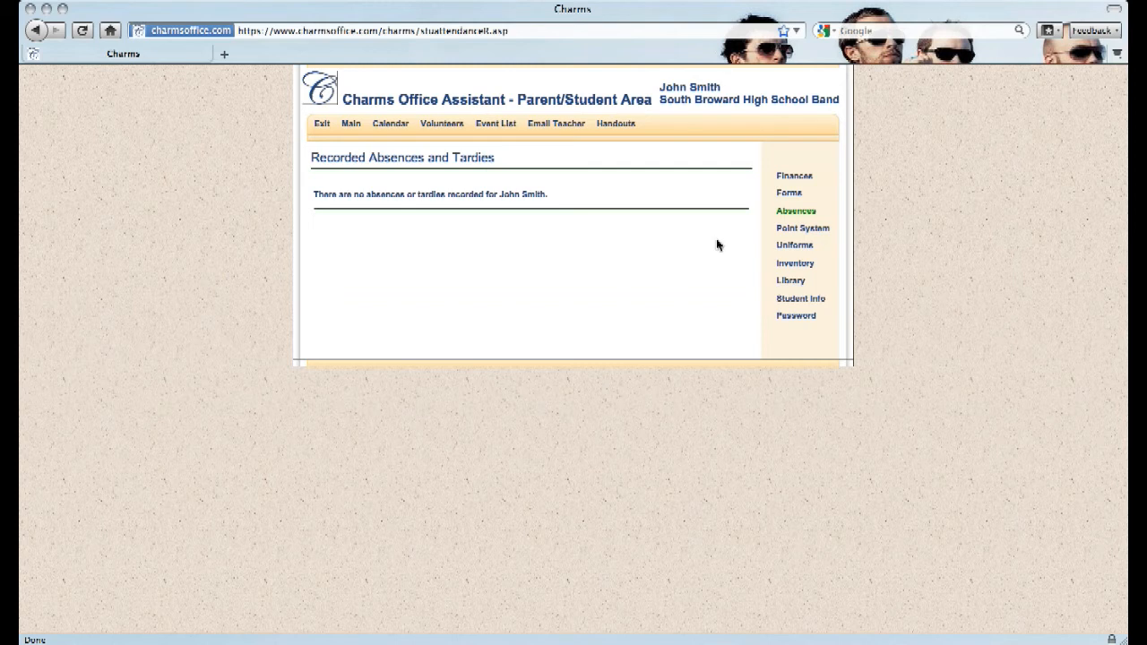
pyautogui.moveTo(367, 131)
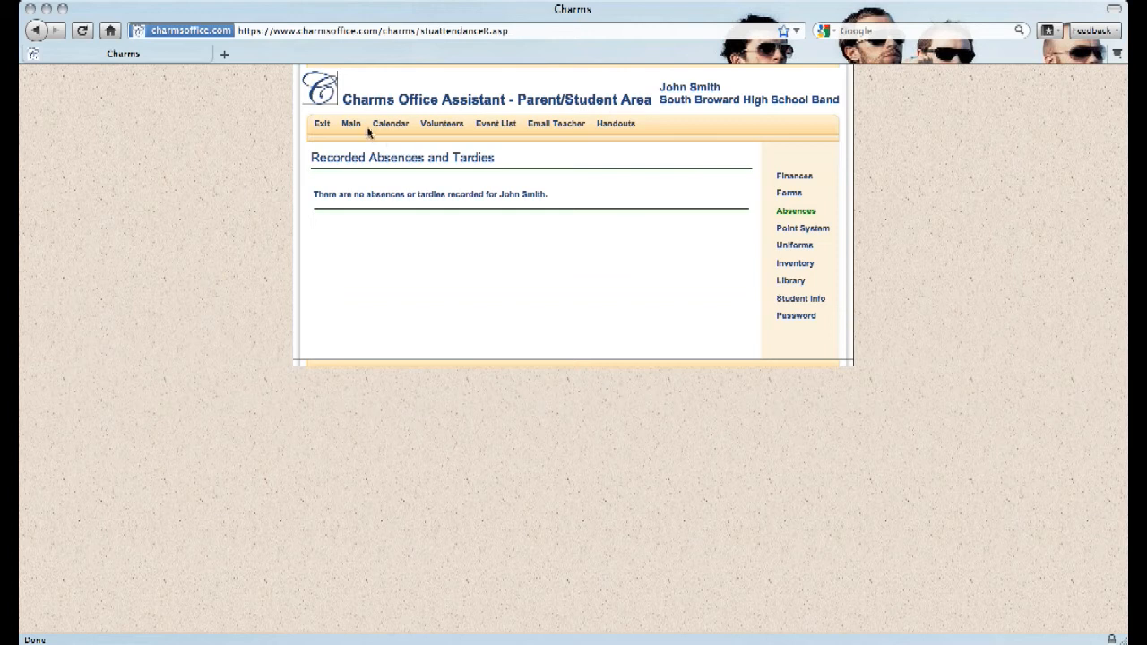
# - View Student Uniform Assignments, showing no uniforms, and return to the main icon grid
pyautogui.click(350, 123)
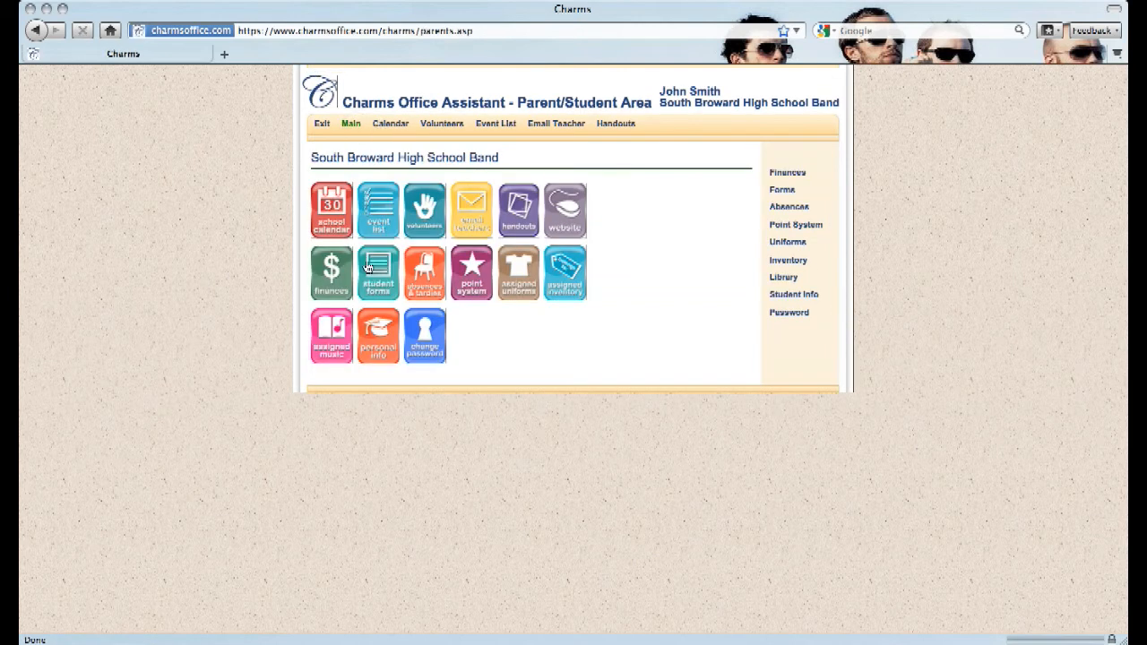
pyautogui.moveTo(491, 249)
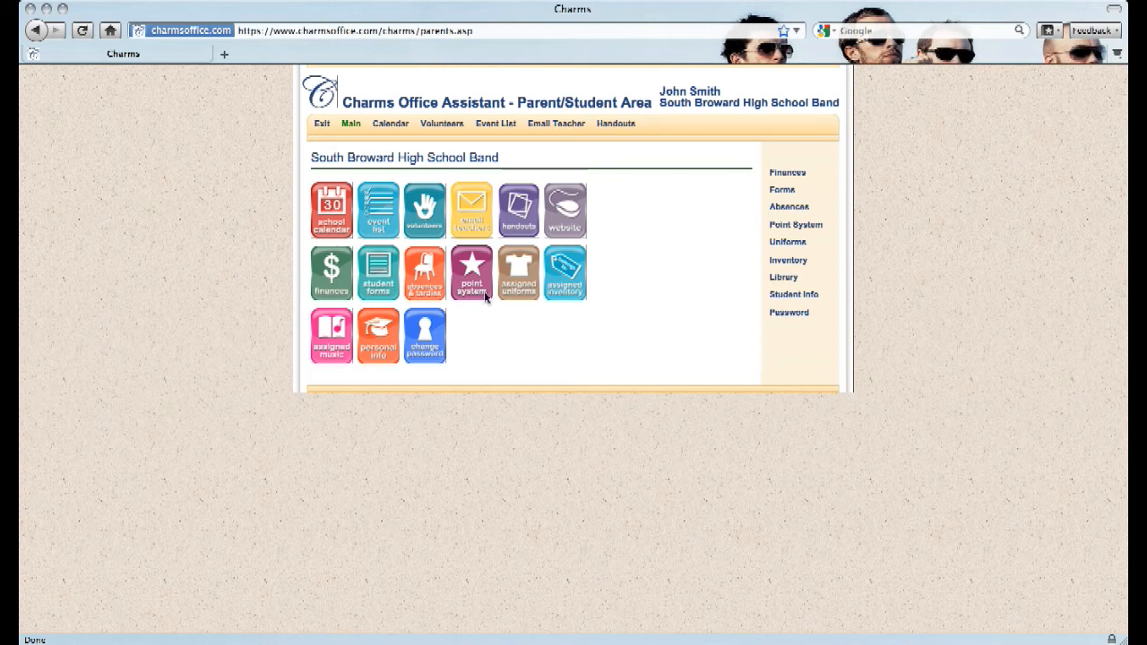
pyautogui.moveTo(451, 285)
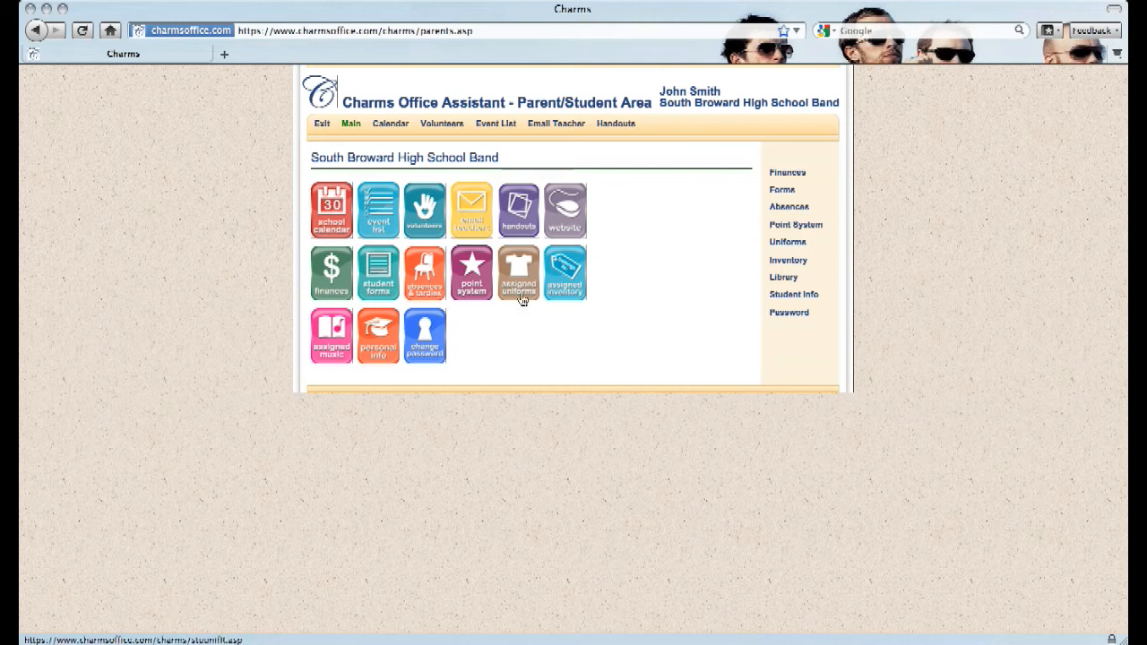
pyautogui.moveTo(567, 302)
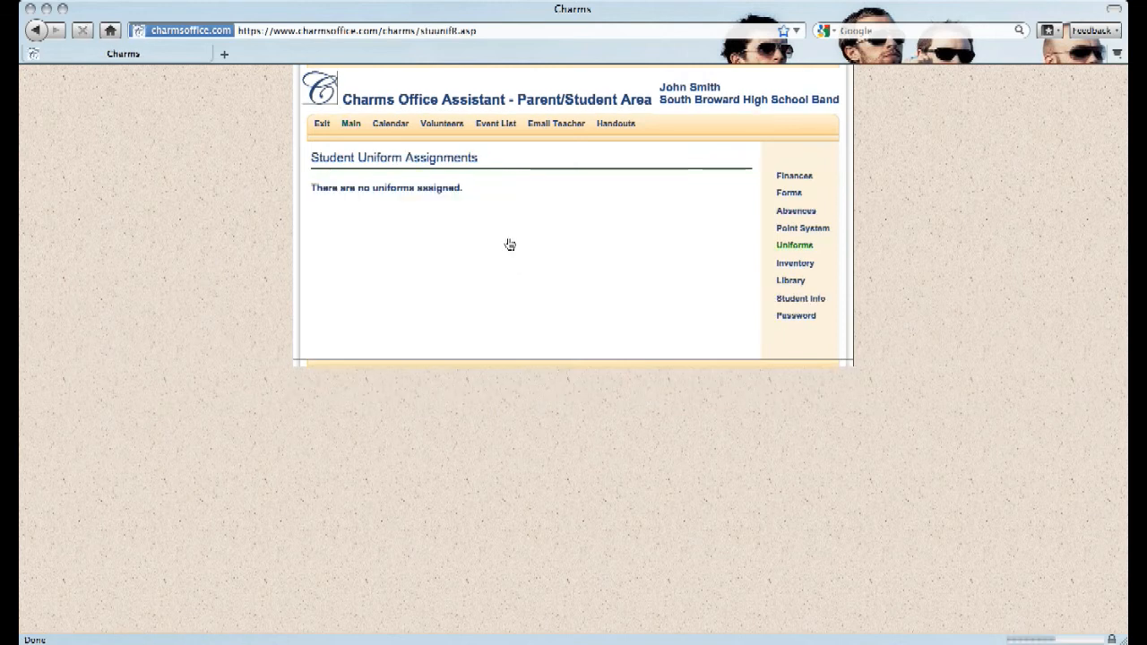
pyautogui.click(351, 123)
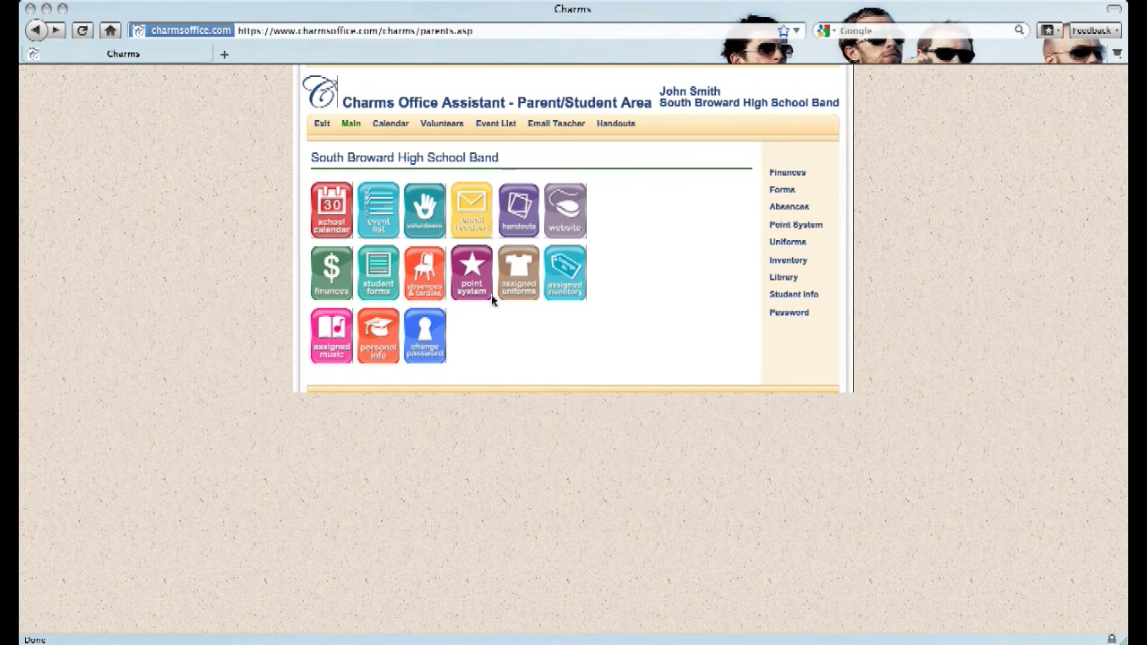
pyautogui.moveTo(523, 329)
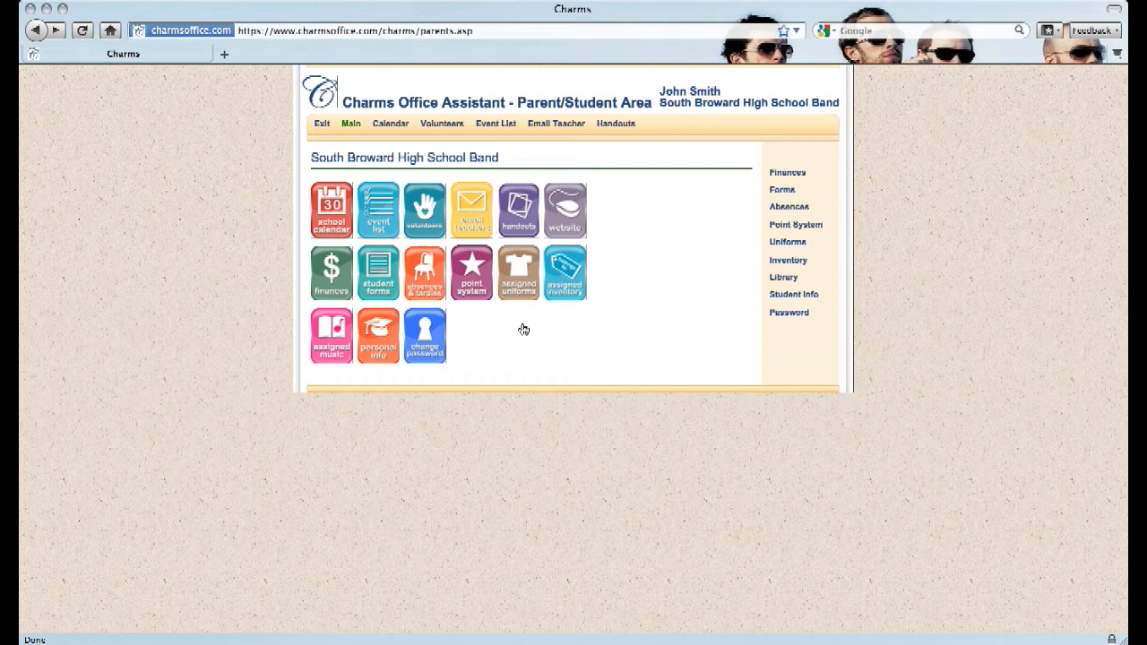
pyautogui.moveTo(519, 318)
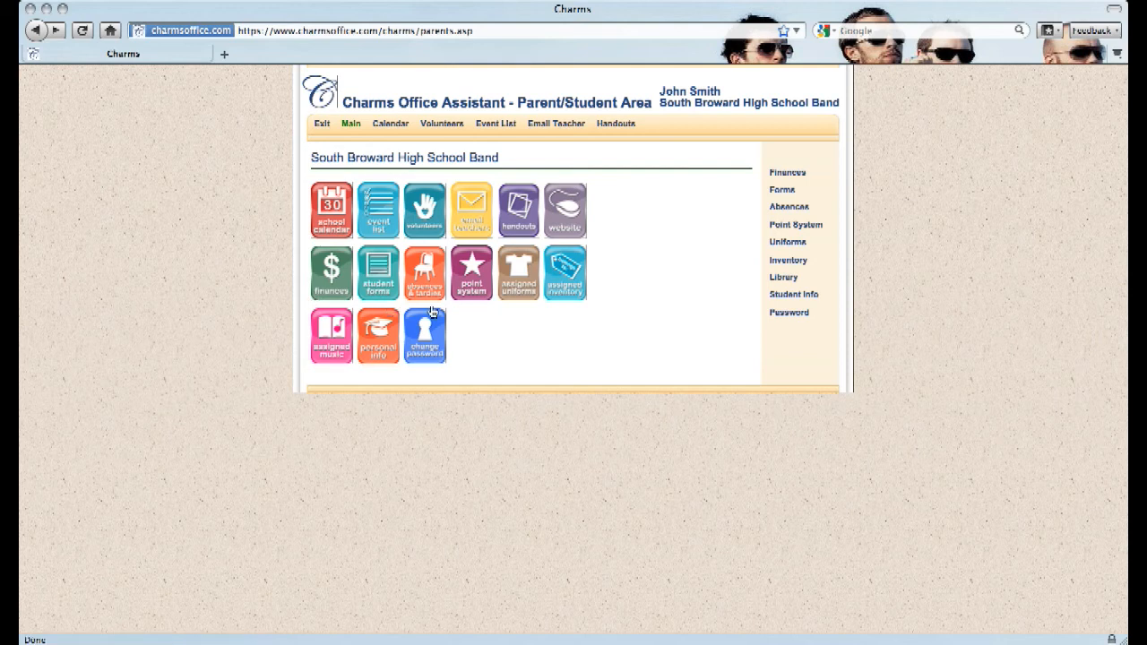
pyautogui.moveTo(283, 266)
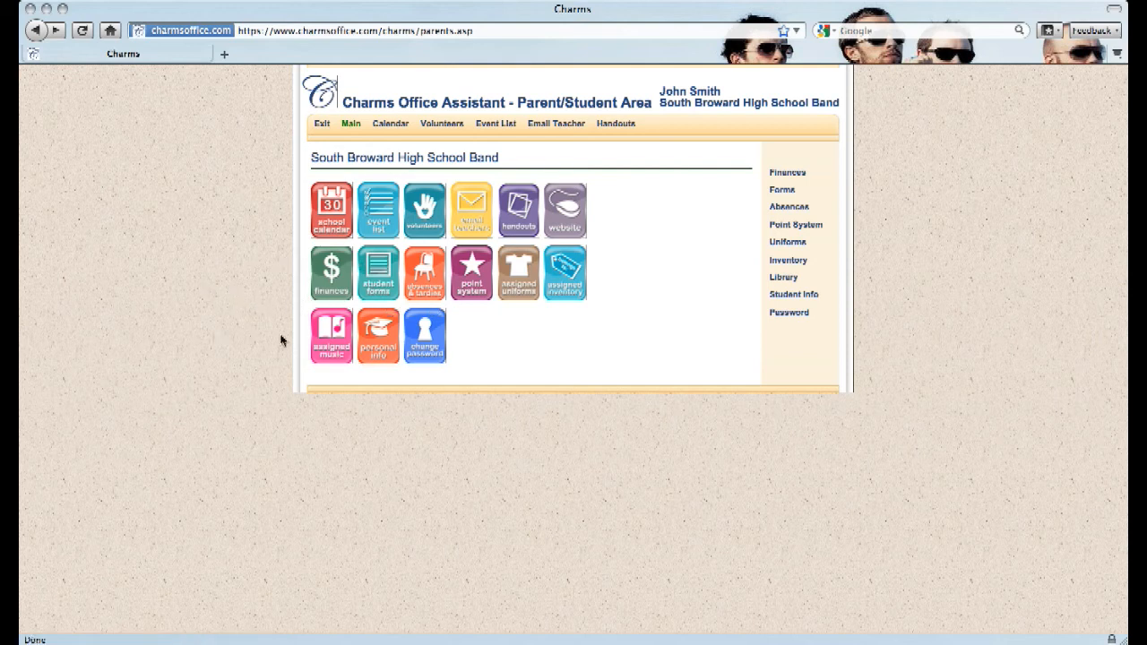
pyautogui.moveTo(293, 365)
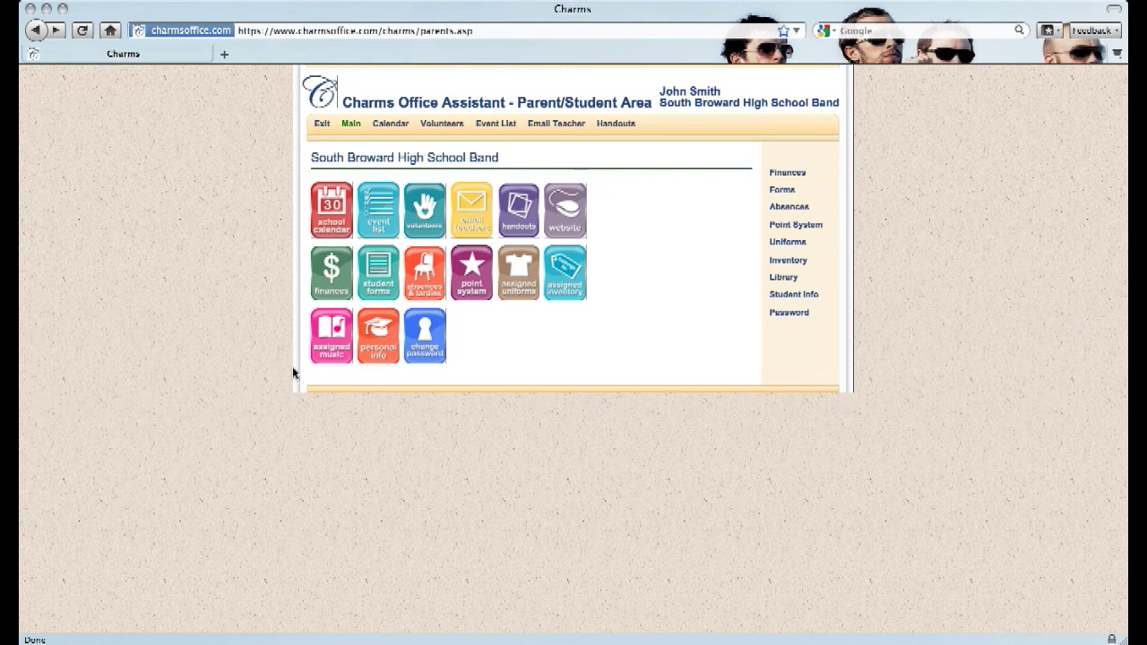
pyautogui.moveTo(333, 373)
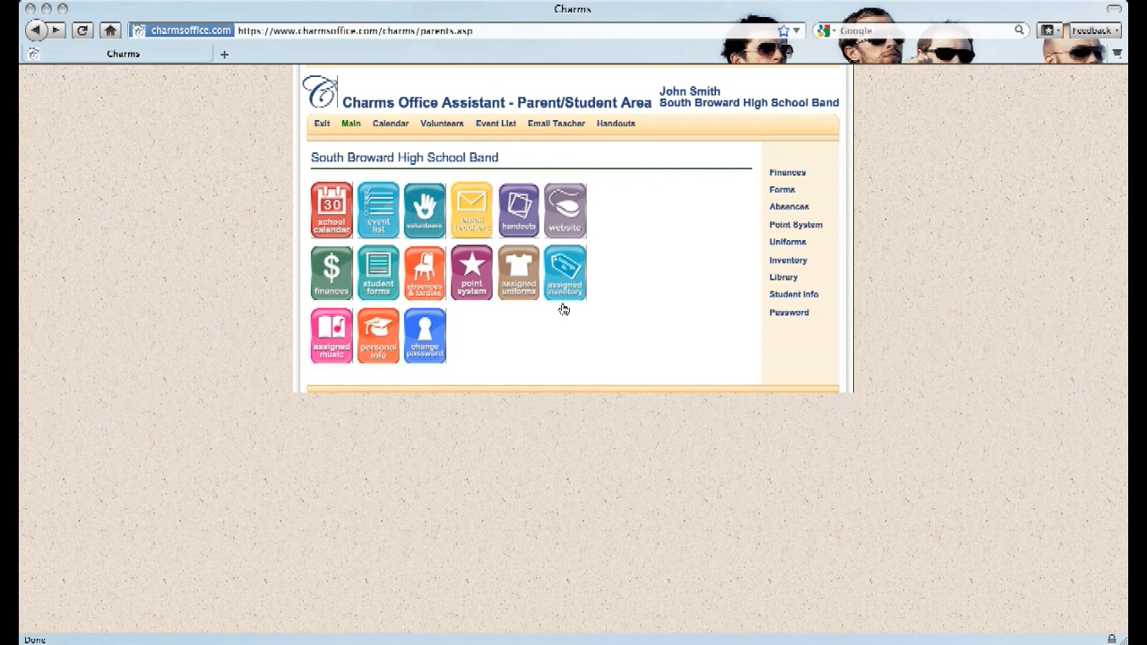
pyautogui.moveTo(562, 294)
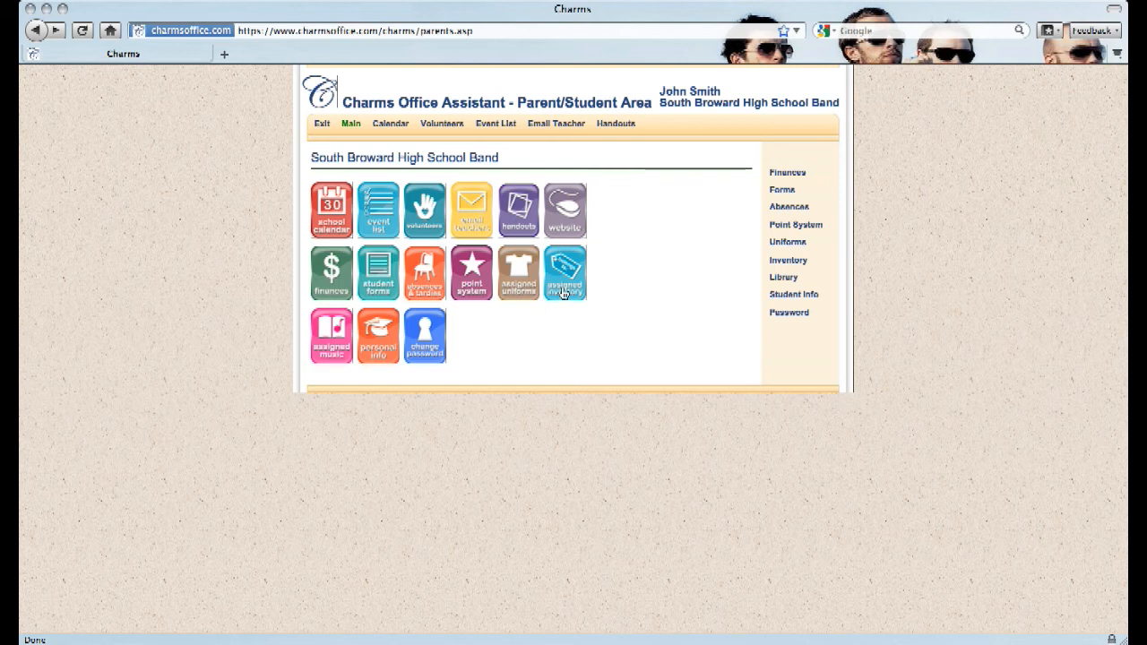
pyautogui.moveTo(607, 294)
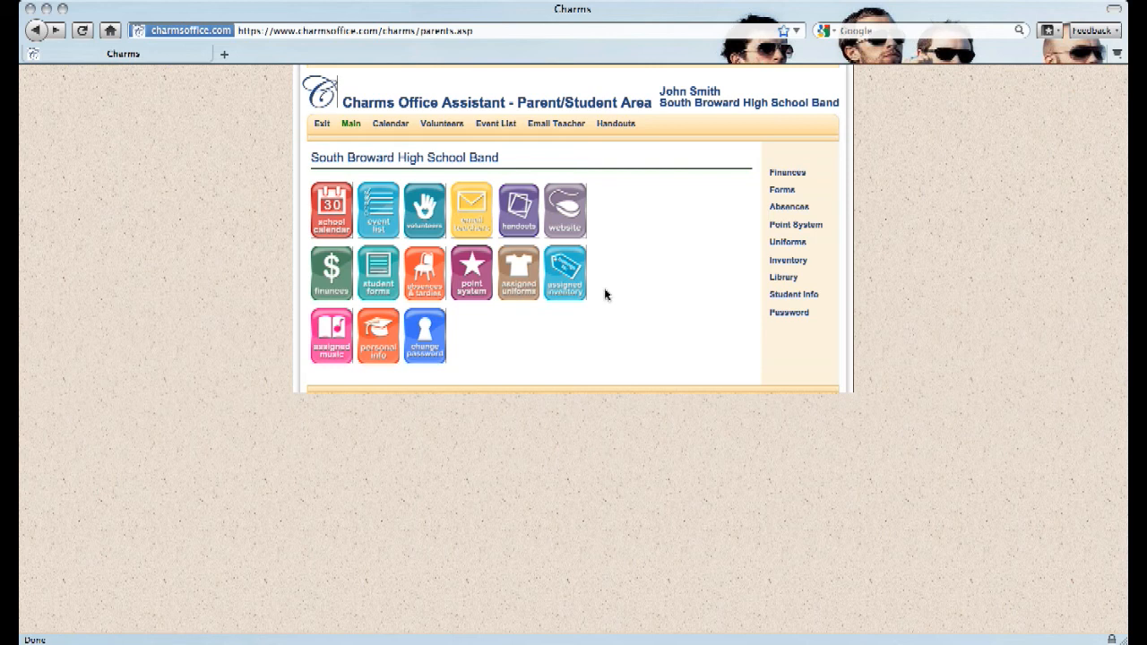
pyautogui.moveTo(329, 379)
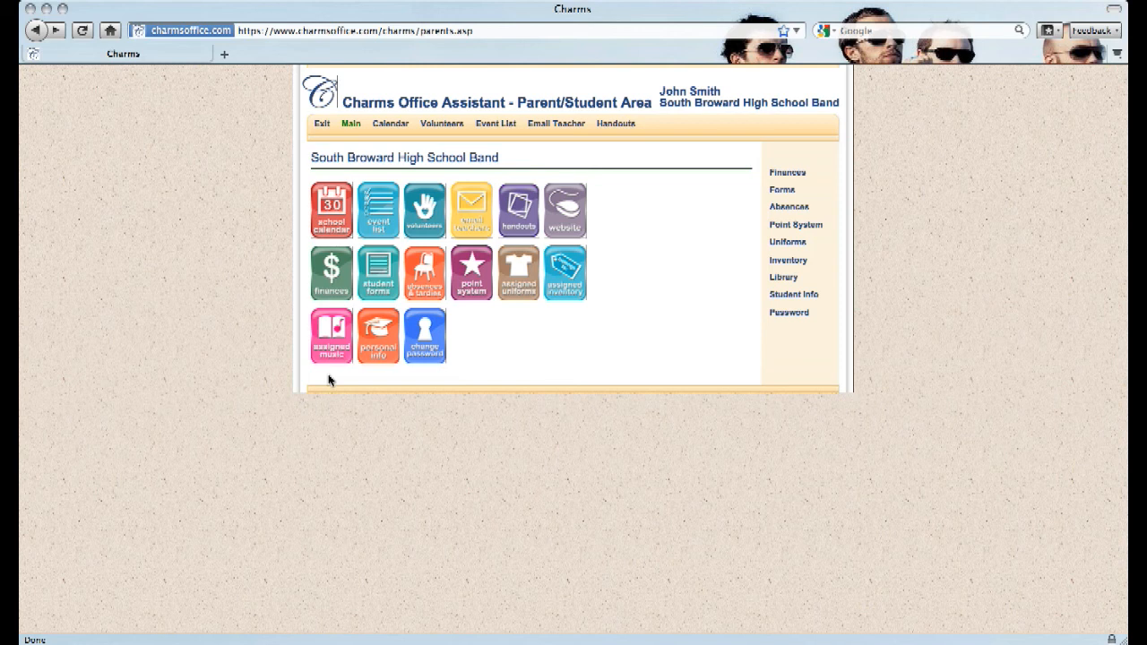
pyautogui.moveTo(334, 374)
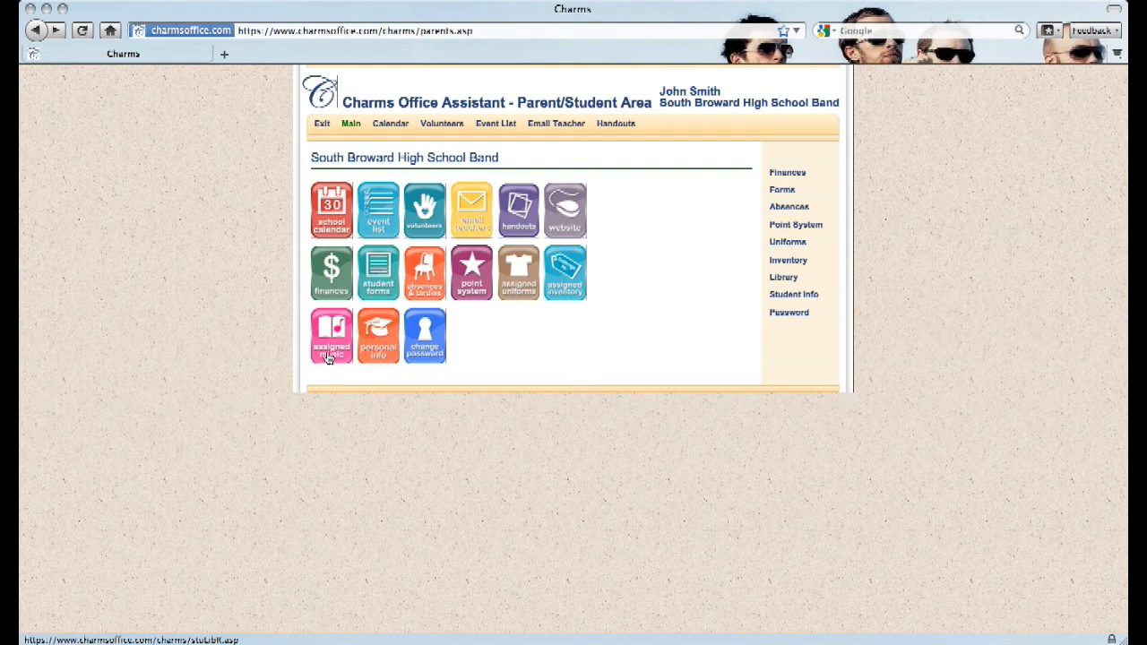
pyautogui.moveTo(402, 395)
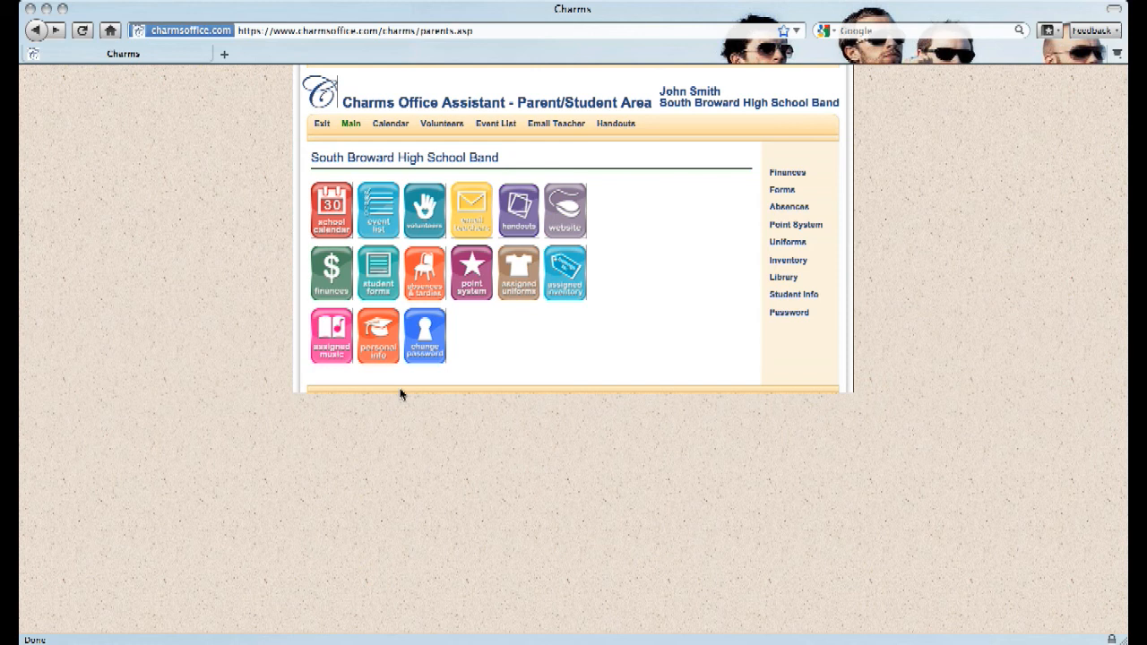
pyautogui.moveTo(456, 388)
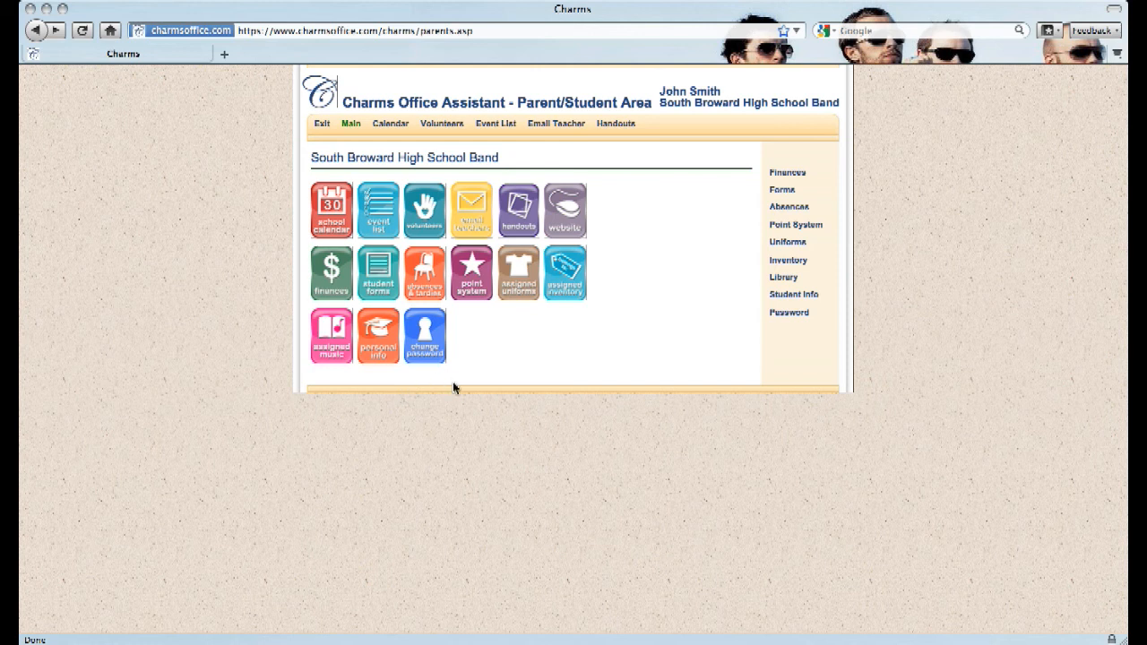
pyautogui.moveTo(631, 212)
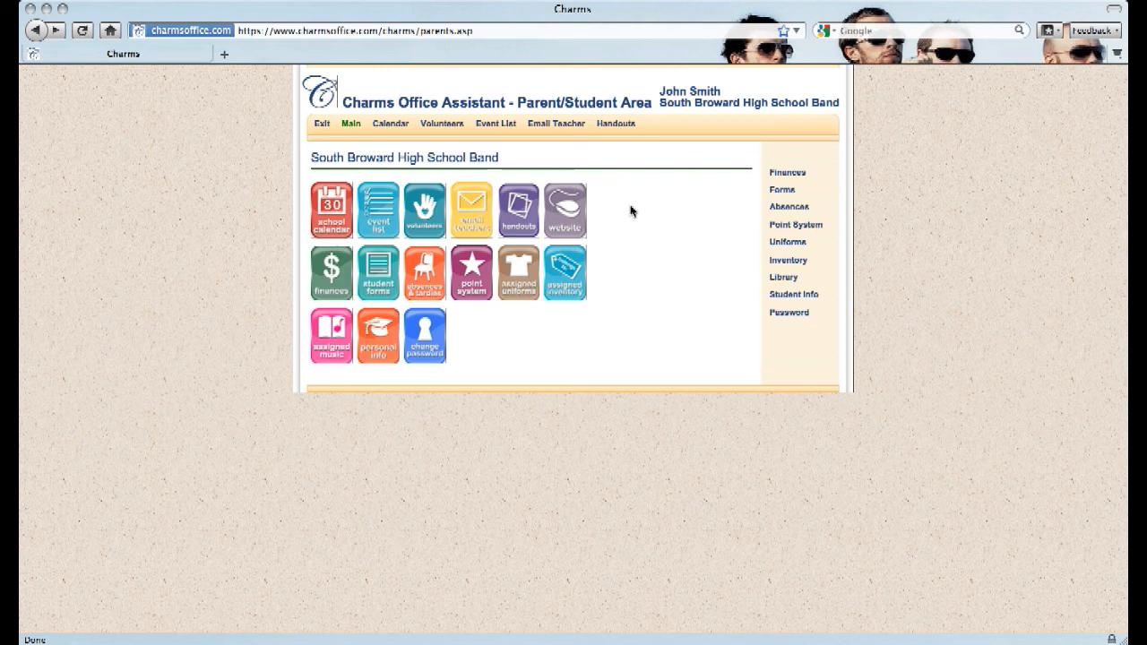
pyautogui.moveTo(598, 377)
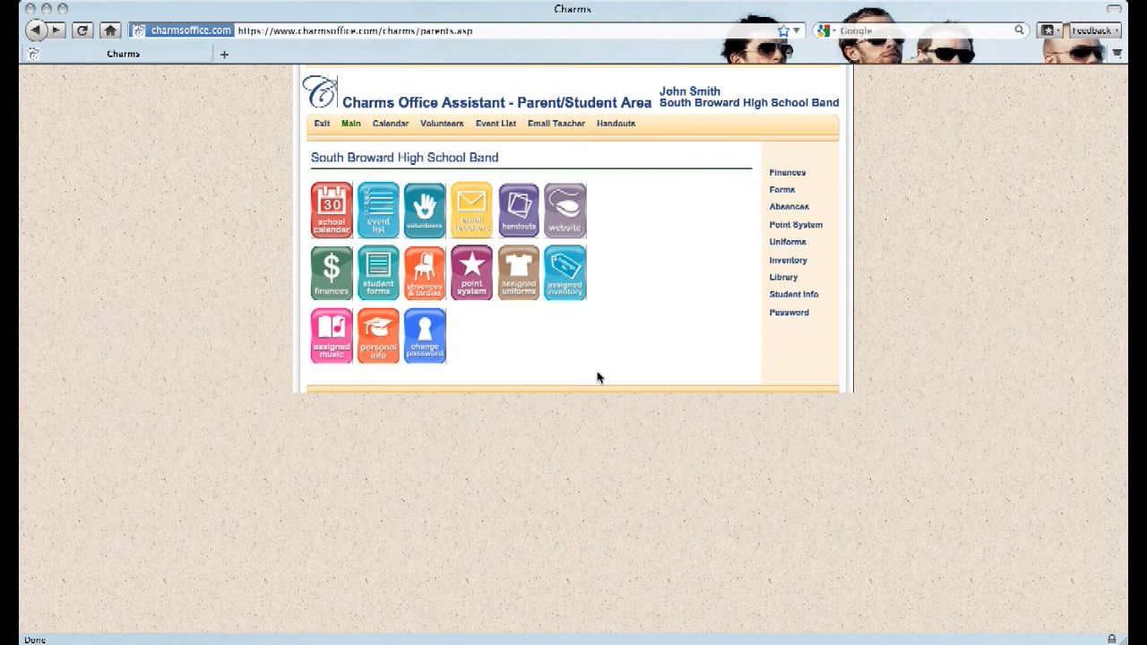
pyautogui.moveTo(477, 377)
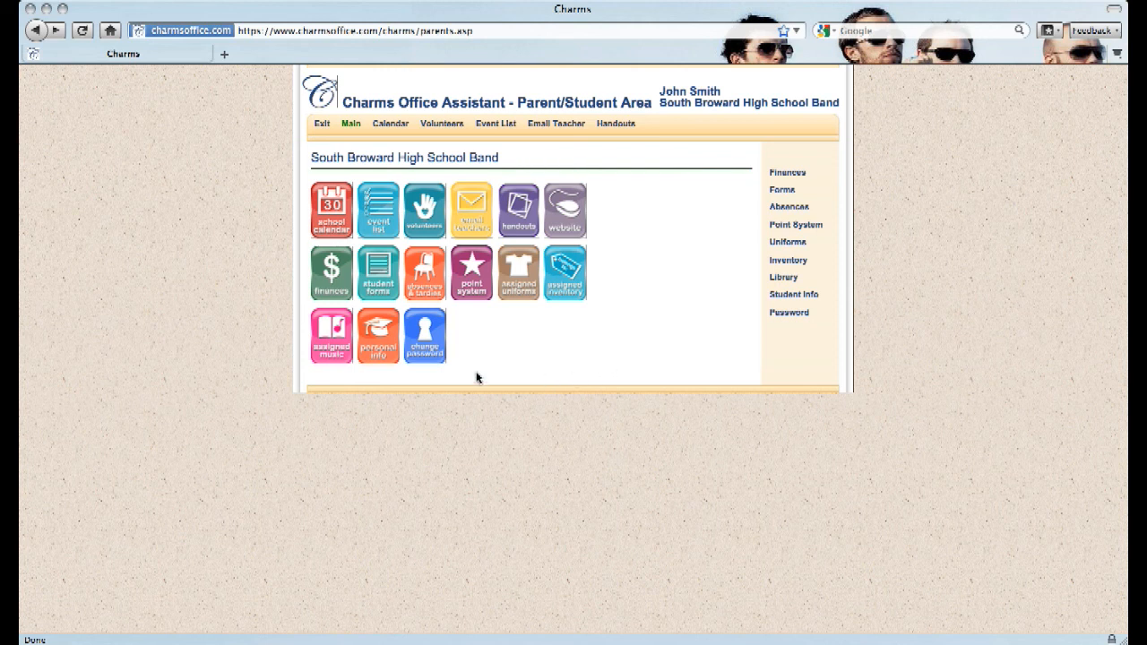